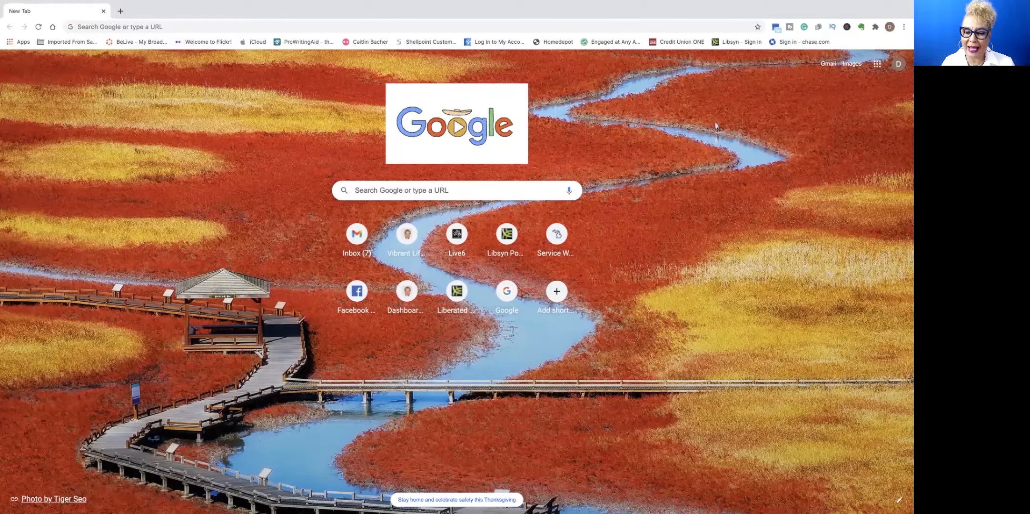
- Load live6detroit.org and go to its Business Directory page with the downloadable directory link
click(456, 234)
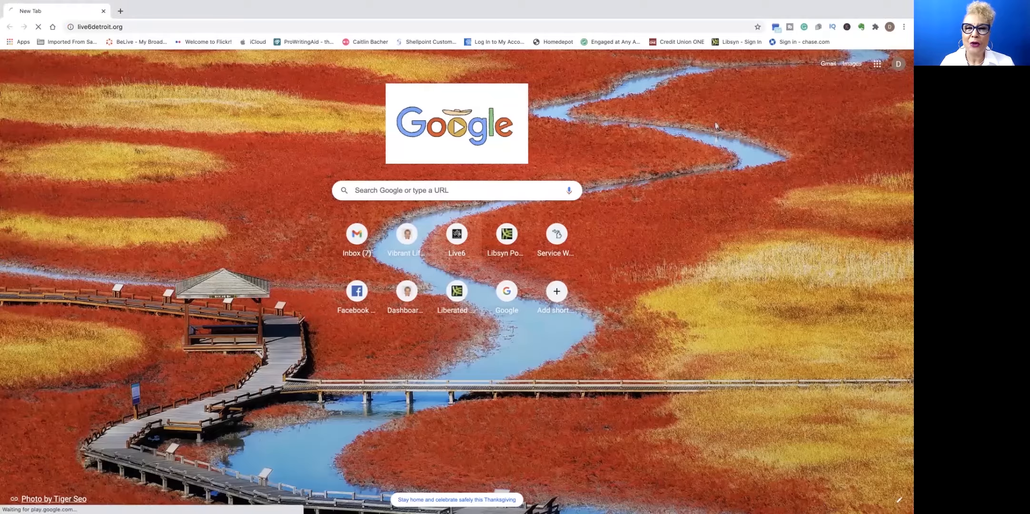
click(456, 234)
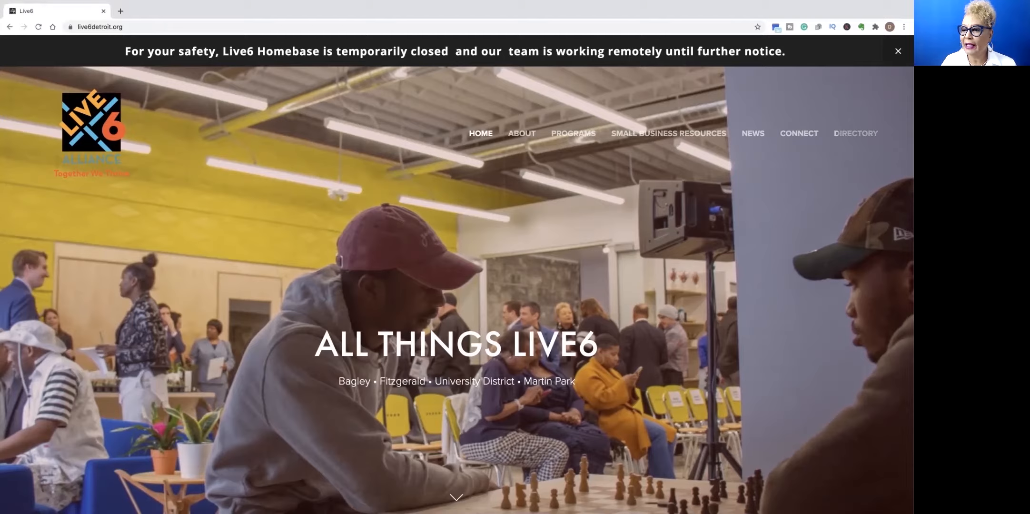
click(855, 135)
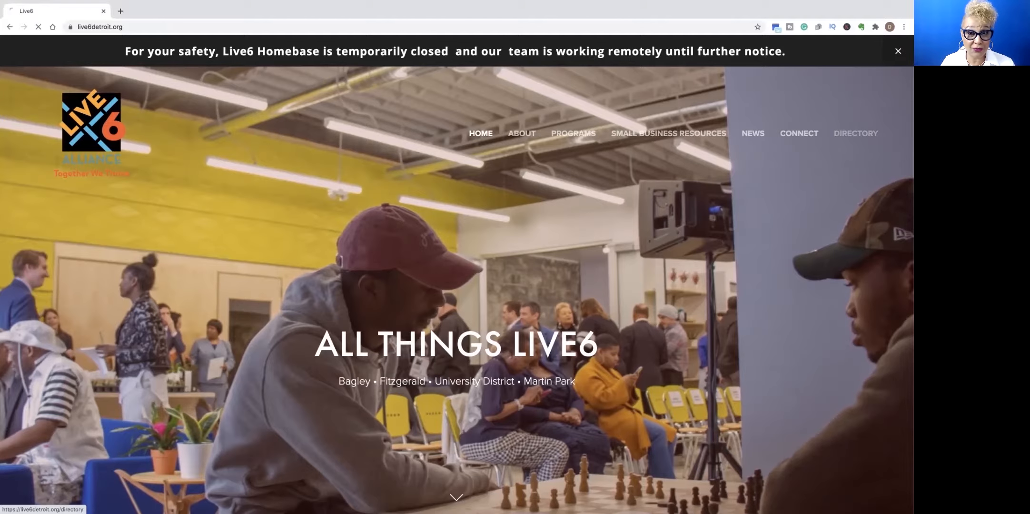
click(855, 133)
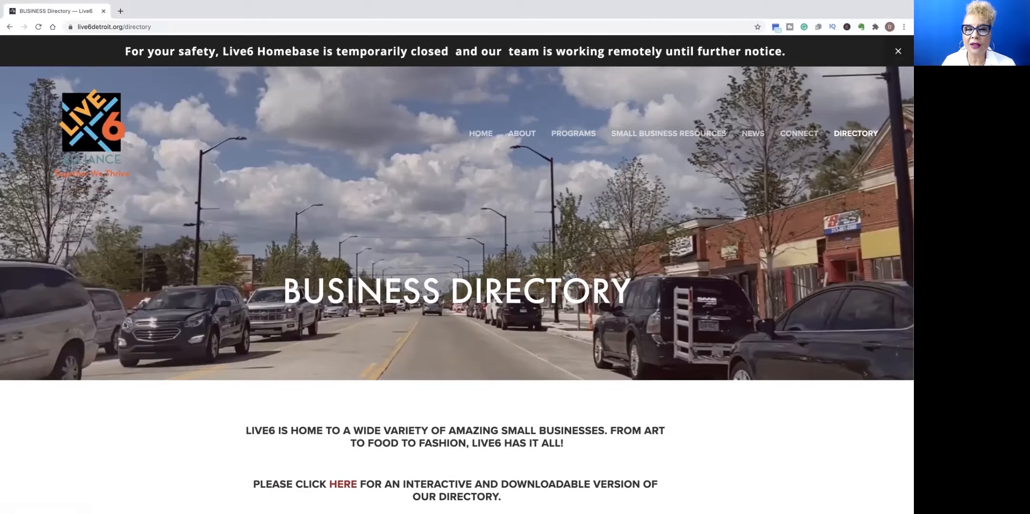
scroll(down, 3)
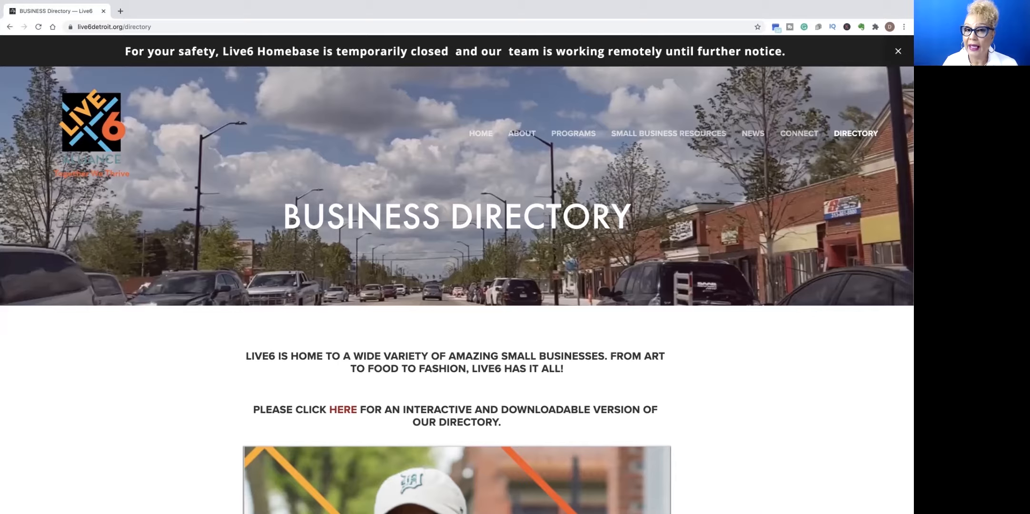
scroll(down, 3)
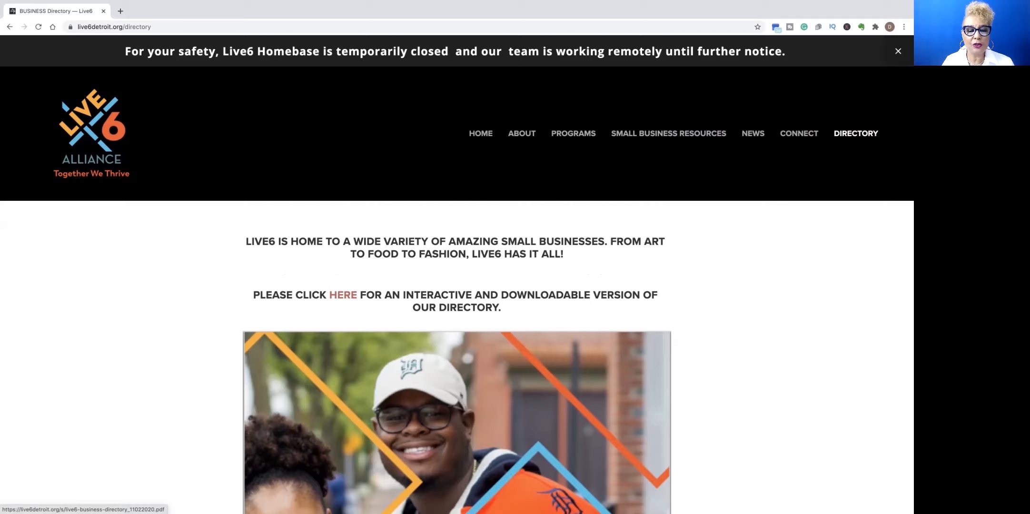
- Load the downloadable Small Business Directory PDF and read through its contents and director's message
click(343, 295)
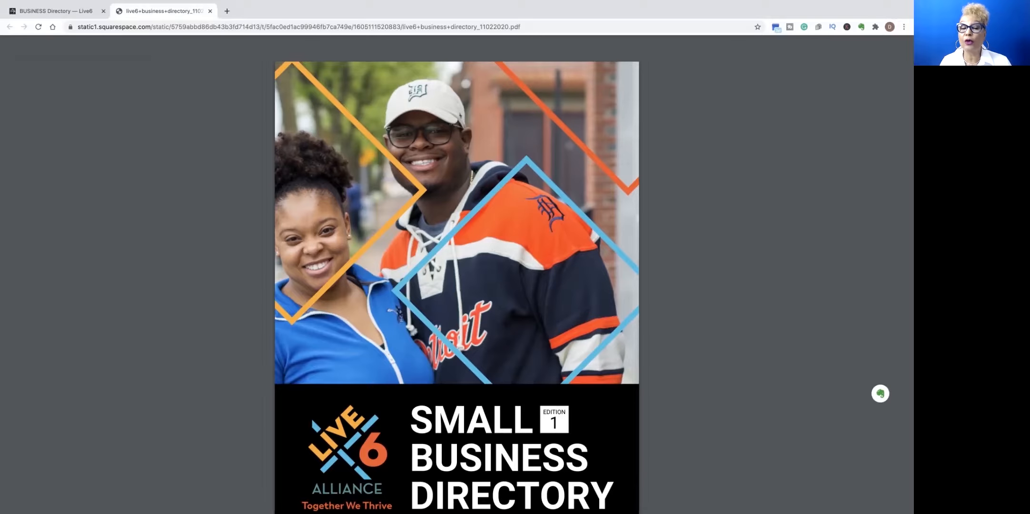
scroll(down, 3)
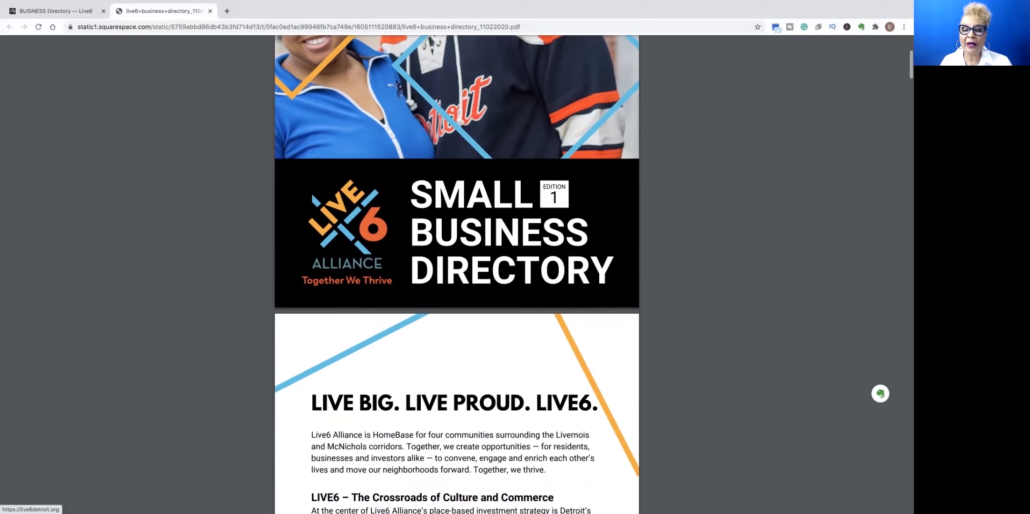
scroll(down, 3)
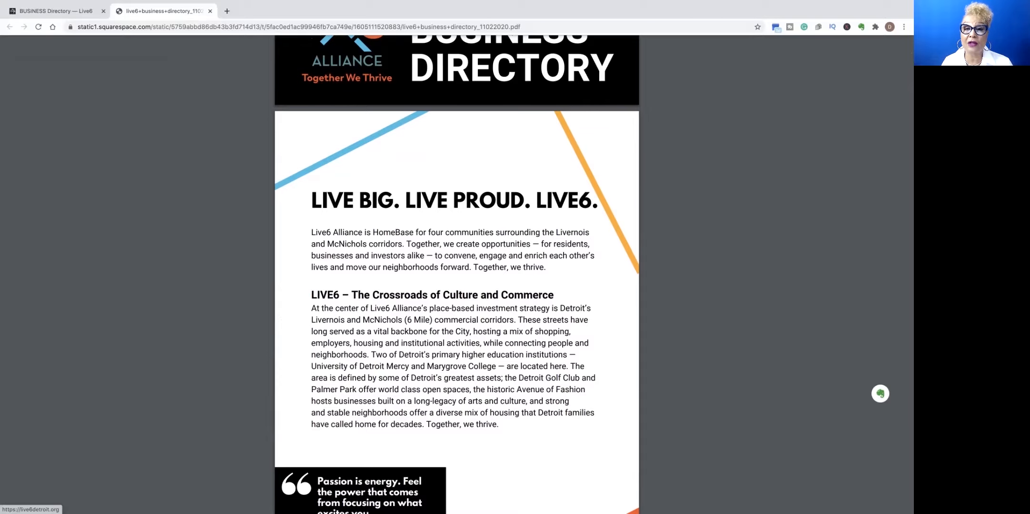
scroll(down, 3)
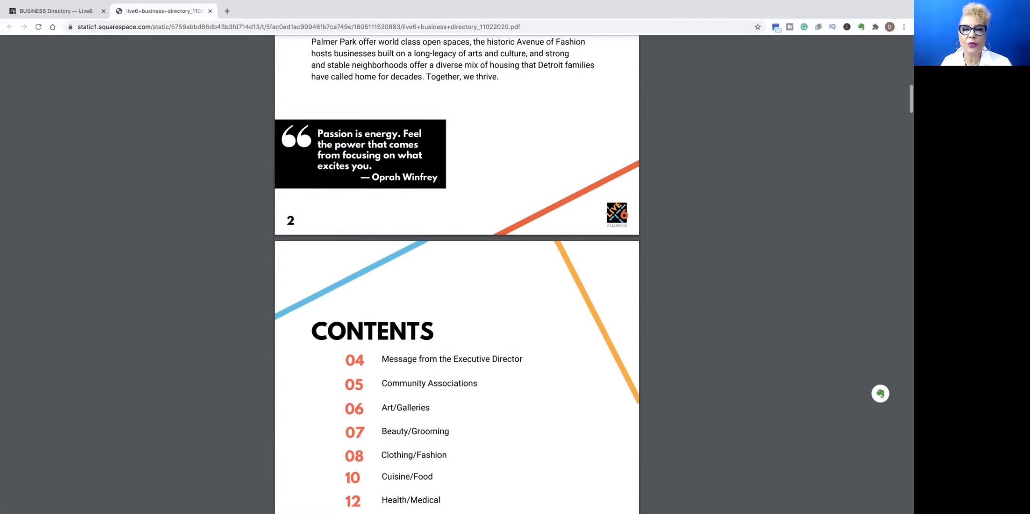
scroll(down, 3)
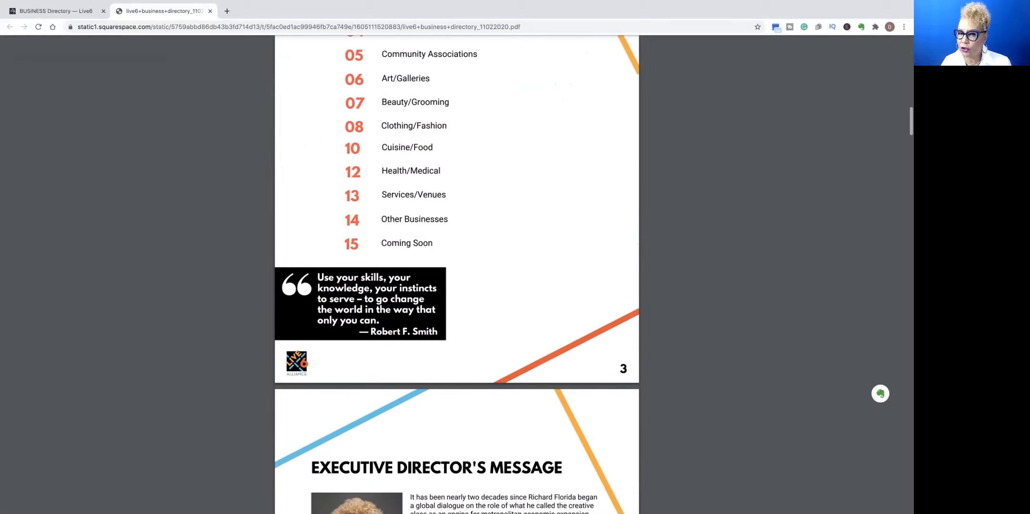
scroll(down, 3)
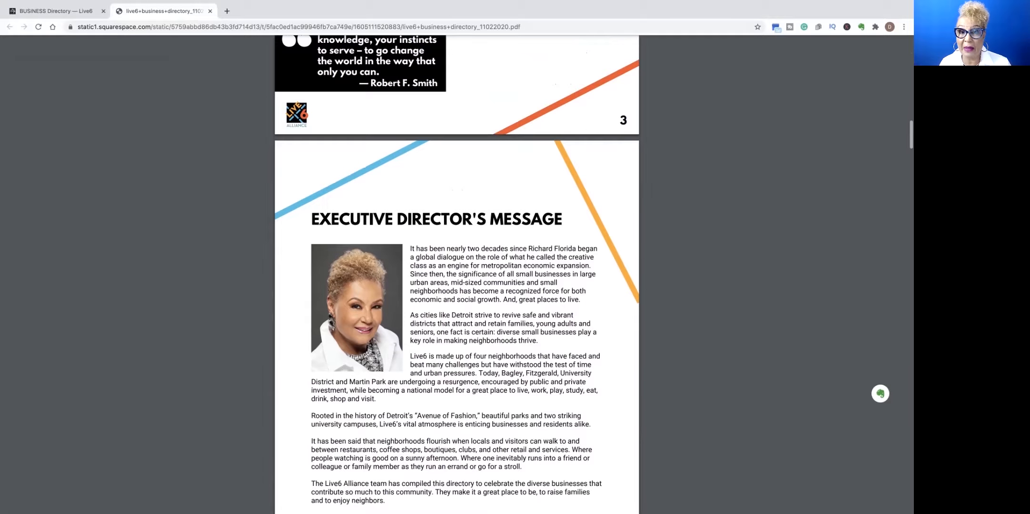
- Continue through the community associations pages into the Art/Galleries section
scroll(down, 3)
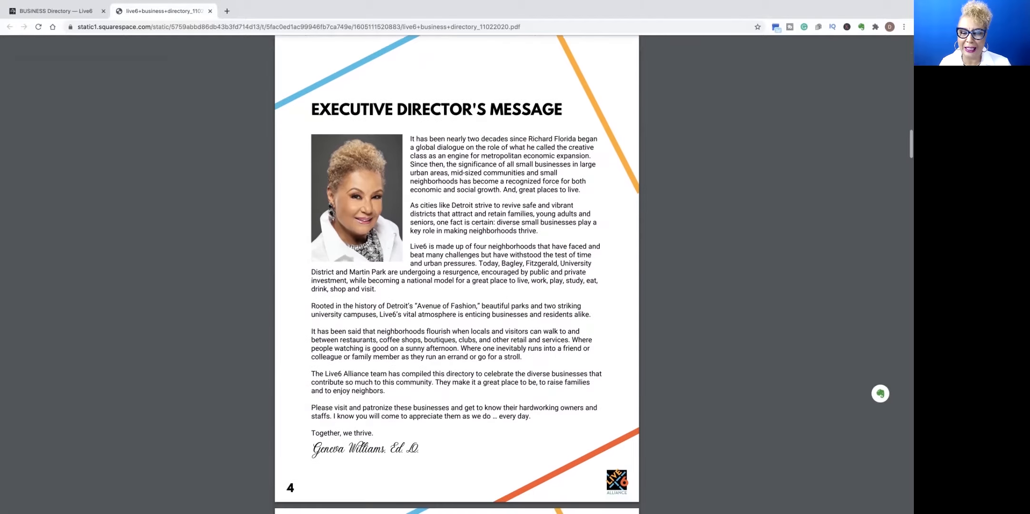
scroll(down, 3)
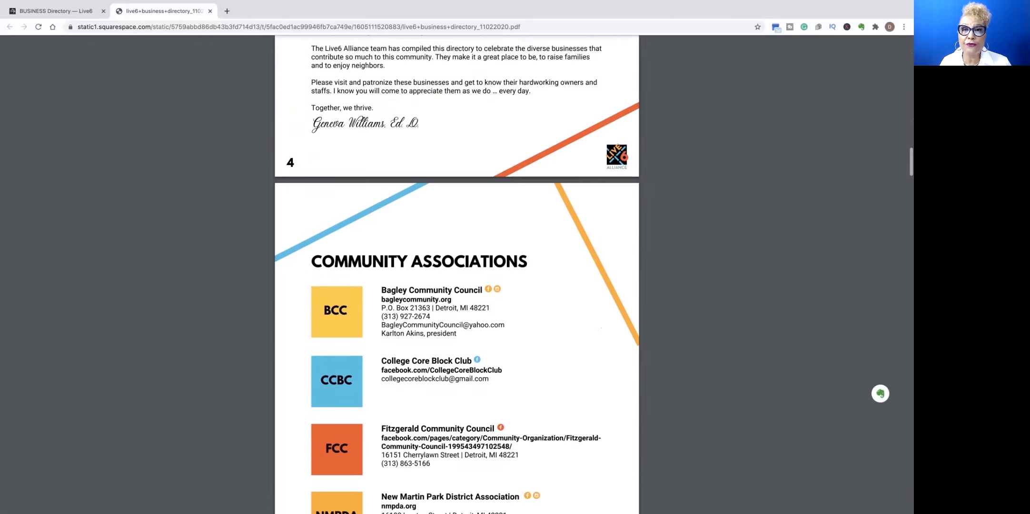
scroll(down, 3)
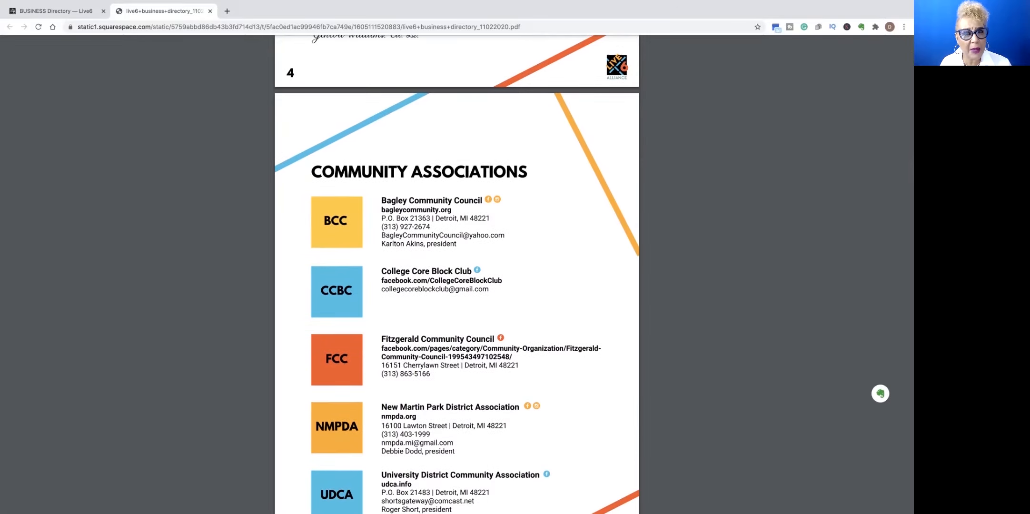
scroll(down, 3)
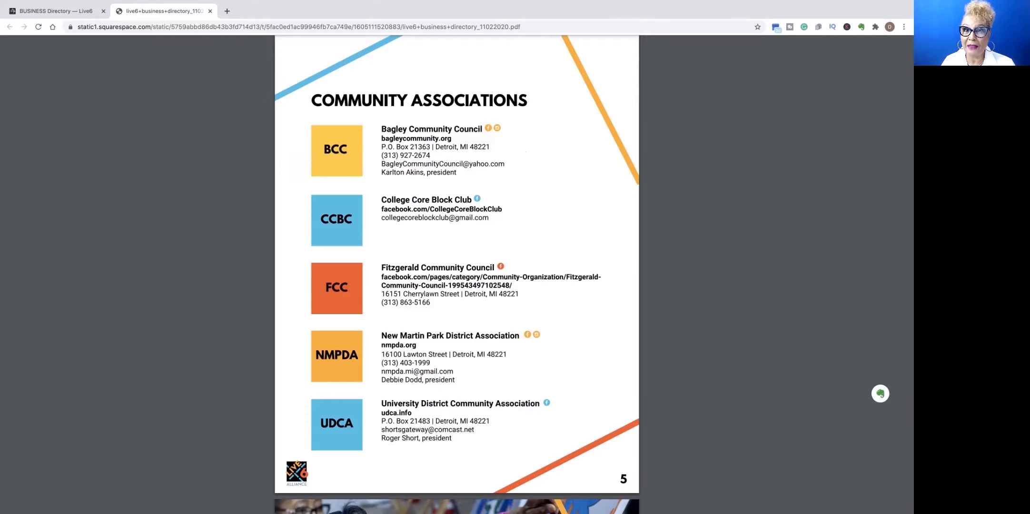
scroll(down, 3)
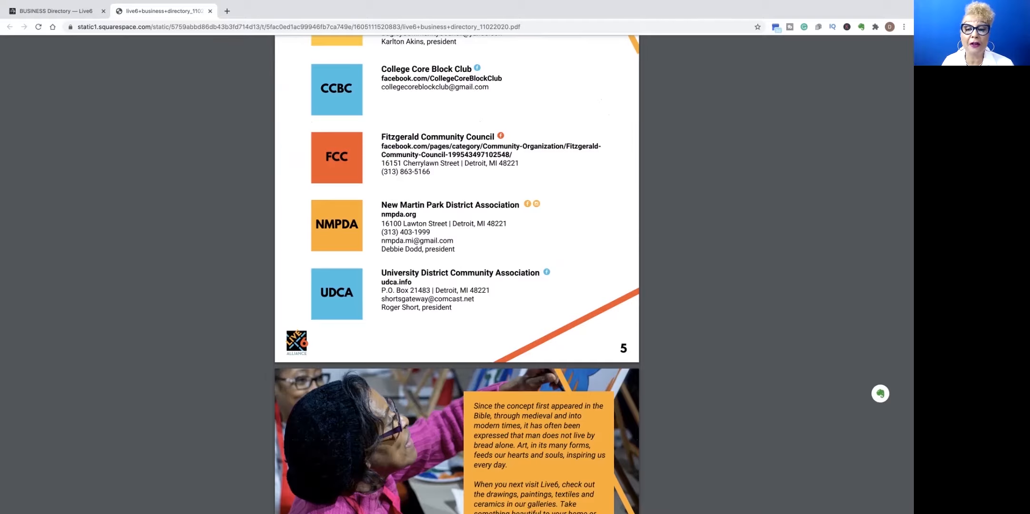
scroll(down, 3)
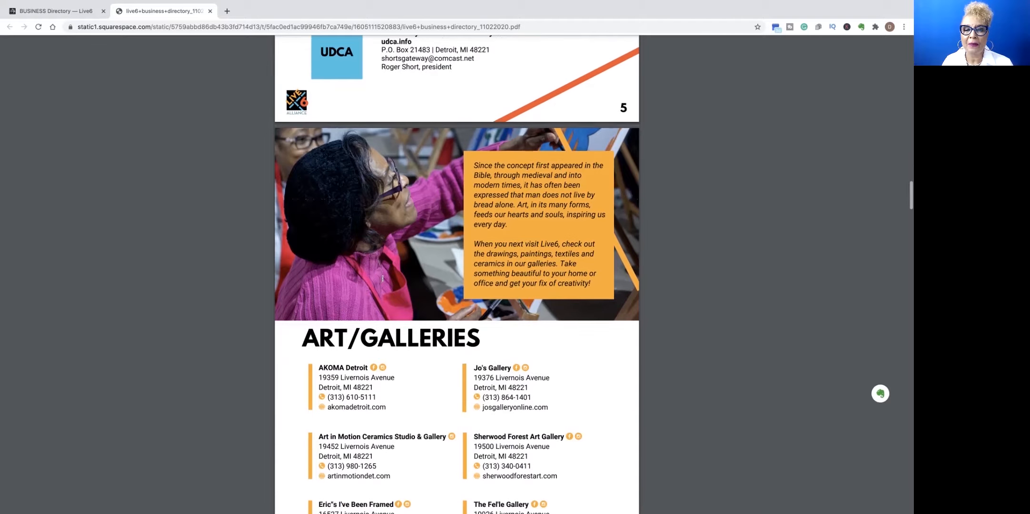
- Scroll to show all of page 6 with its six Art/Galleries listings
scroll(down, 3)
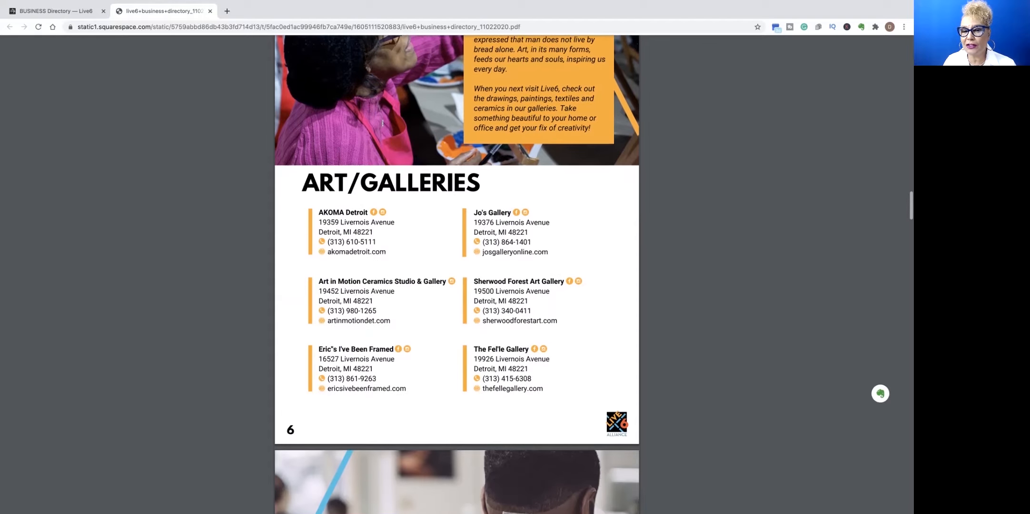
scroll(down, 3)
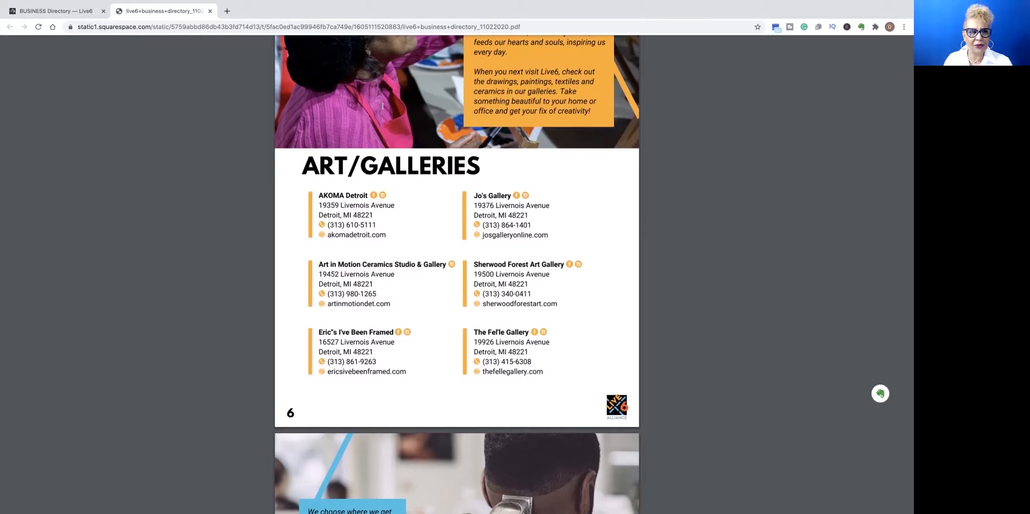
scroll(down, 3)
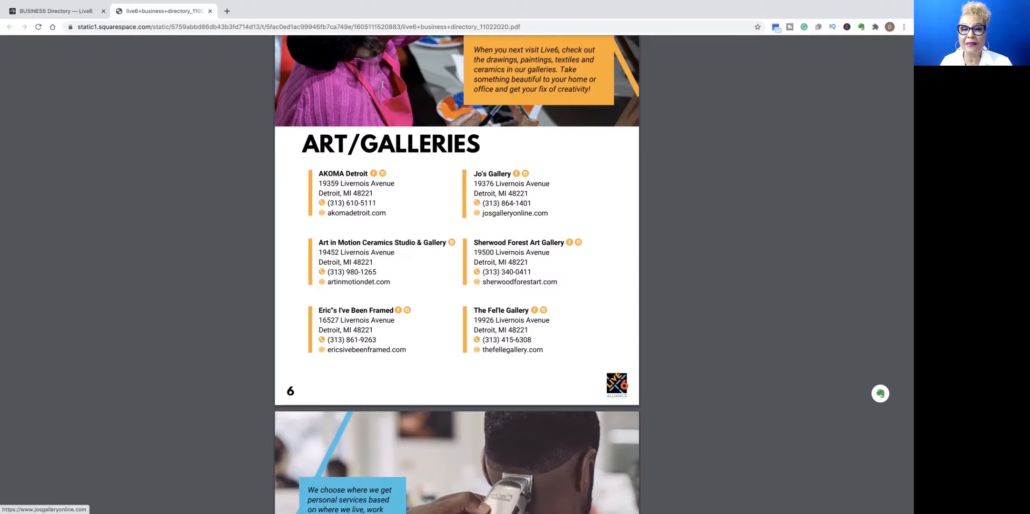
- Visit josgalleryonline.com from Jo's Gallery listing and close its mailing-list popup
click(514, 212)
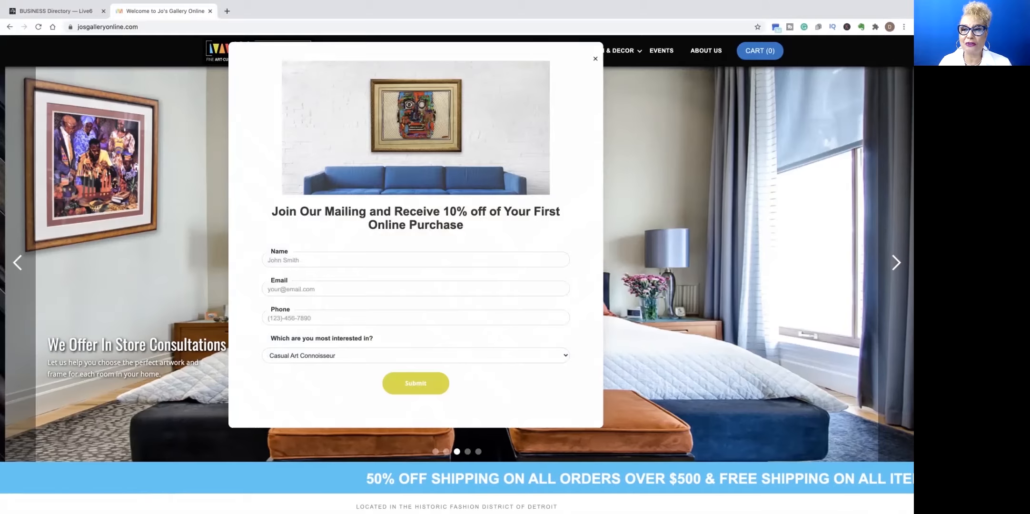
click(594, 58)
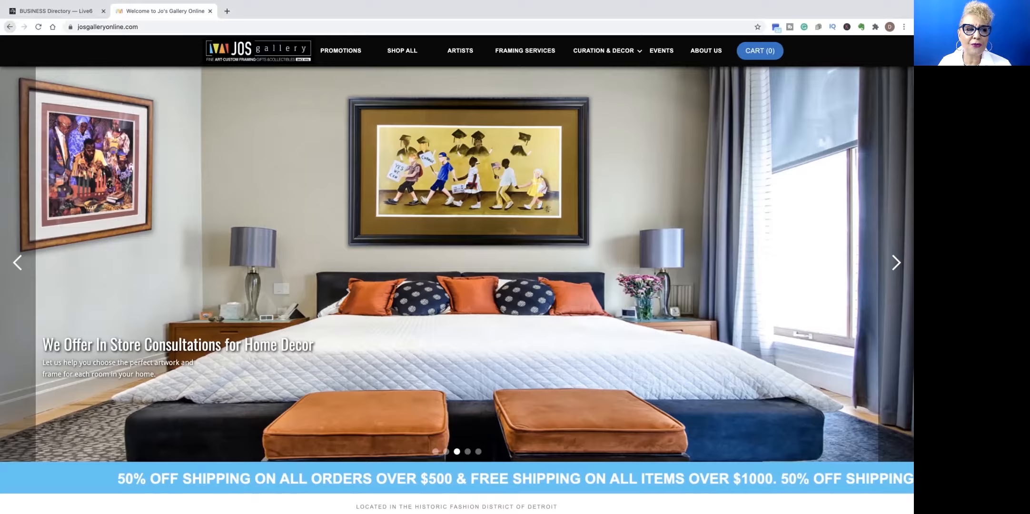
- Return to the directory PDF tab and scroll to page 7's eight Beauty/Grooming listings
click(56, 11)
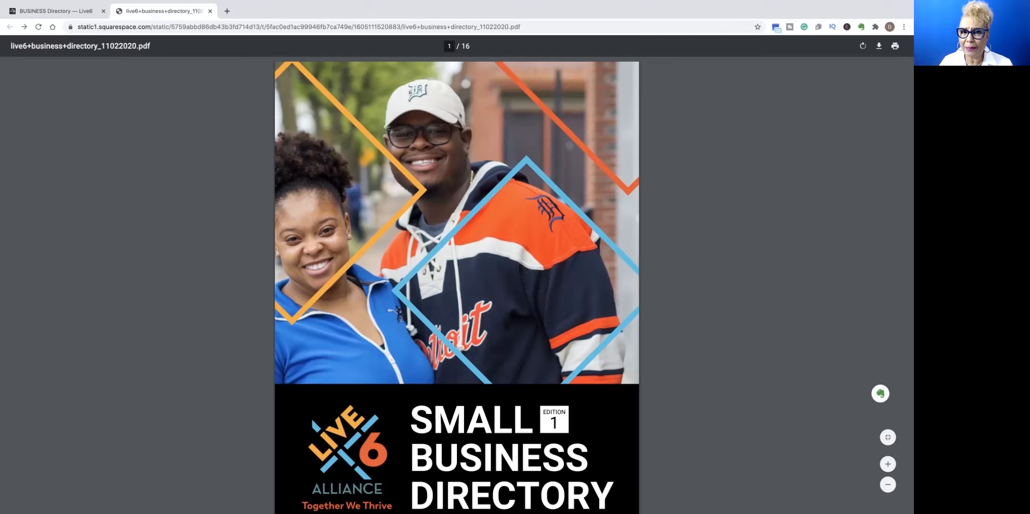
scroll(down, 3)
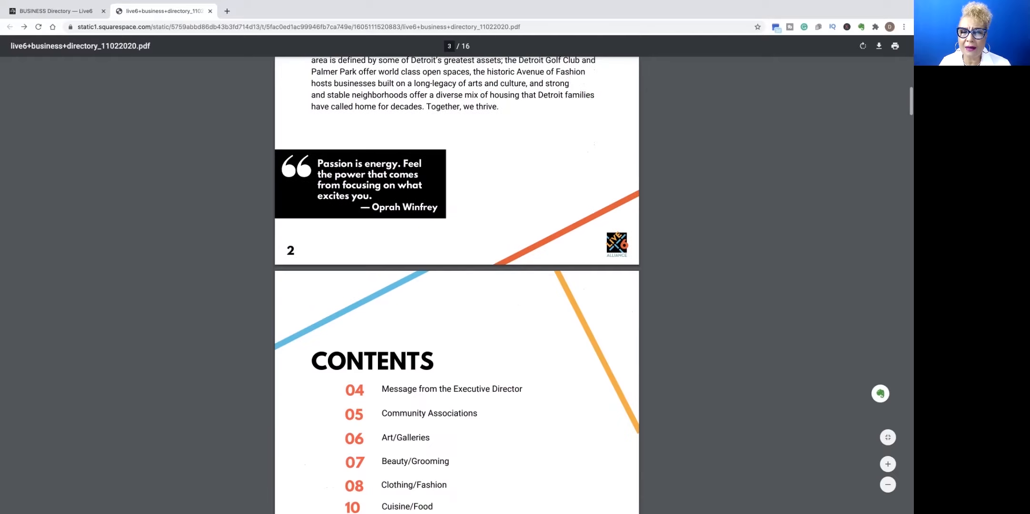
scroll(down, 3)
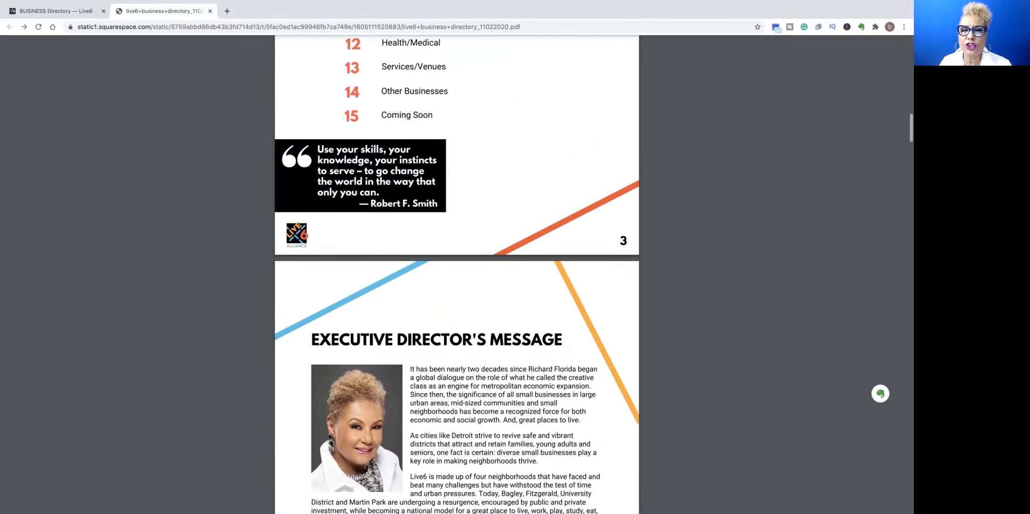
scroll(down, 3)
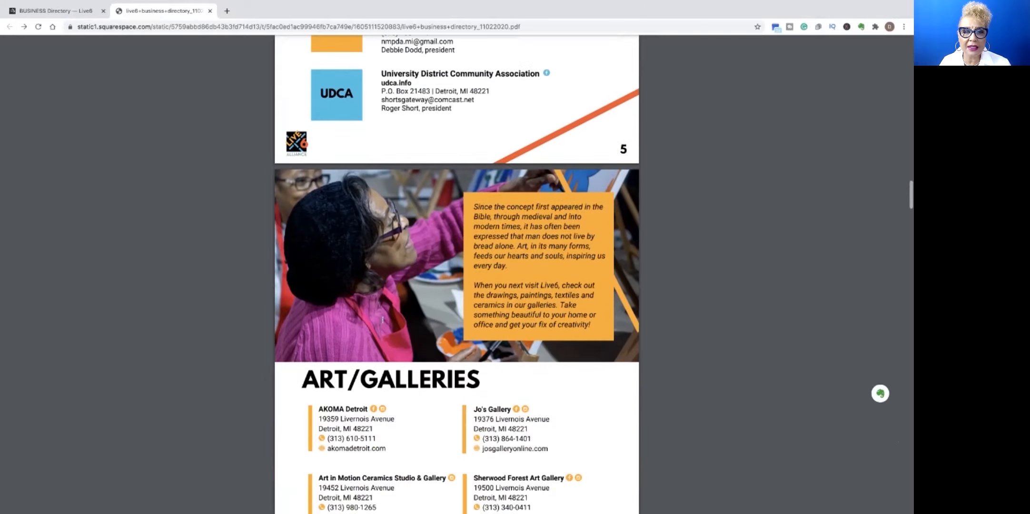
scroll(down, 3)
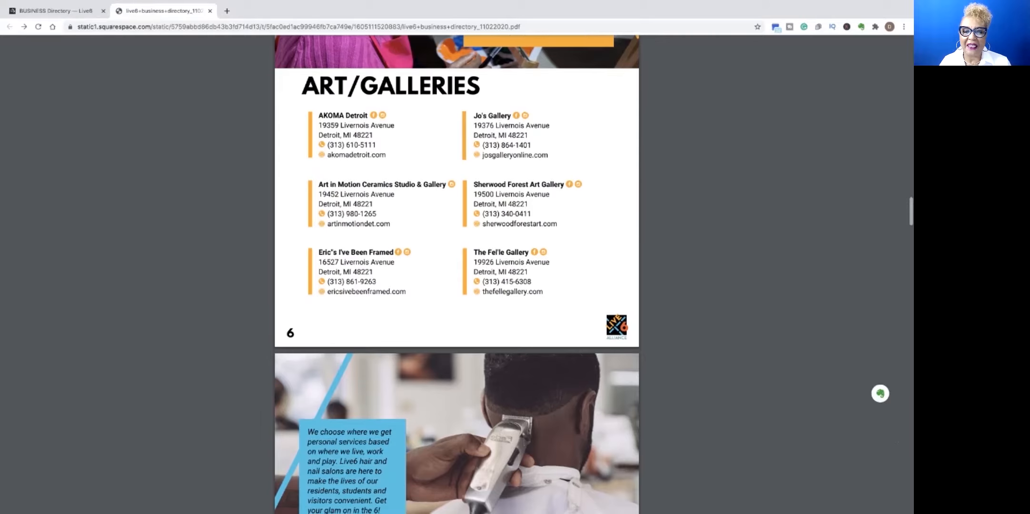
scroll(down, 3)
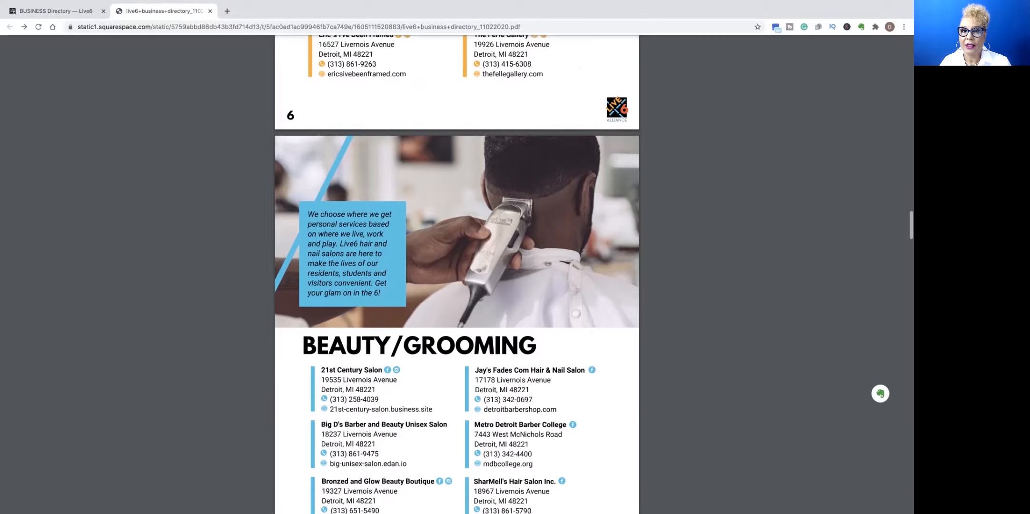
scroll(down, 3)
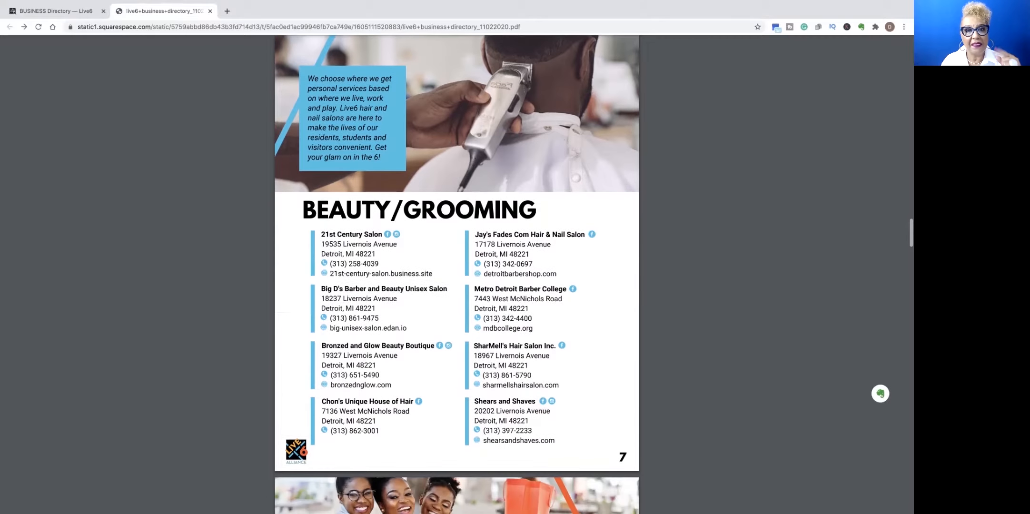
scroll(down, 3)
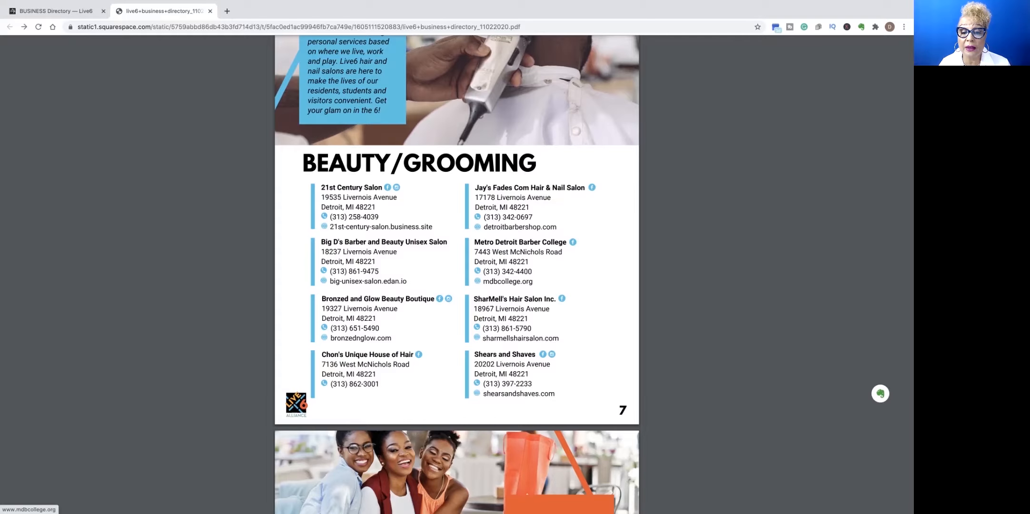
- Visit mdbcollege.org, the Metro Detroit Barber College site, from its listing
click(507, 281)
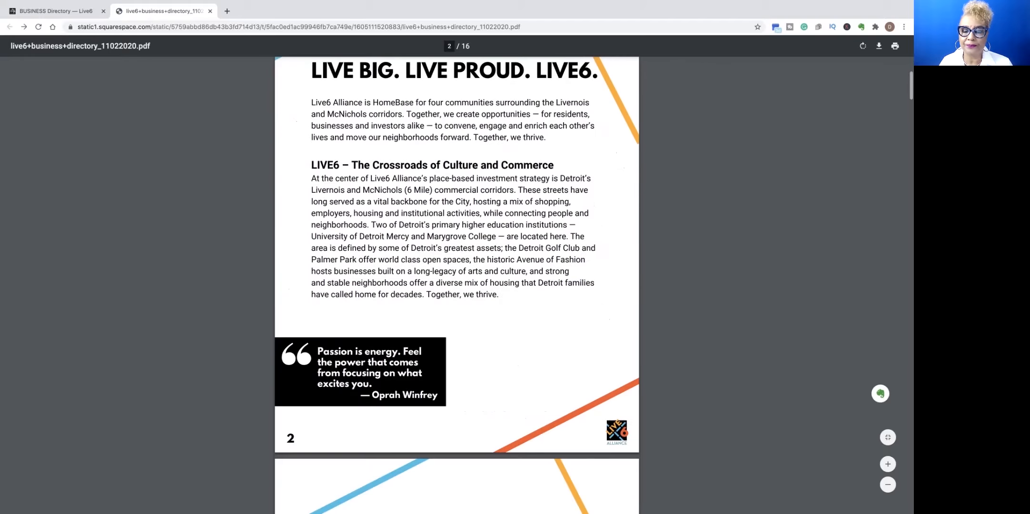
- Scroll down from the directory's opening pages toward the business listings
scroll(down, 3)
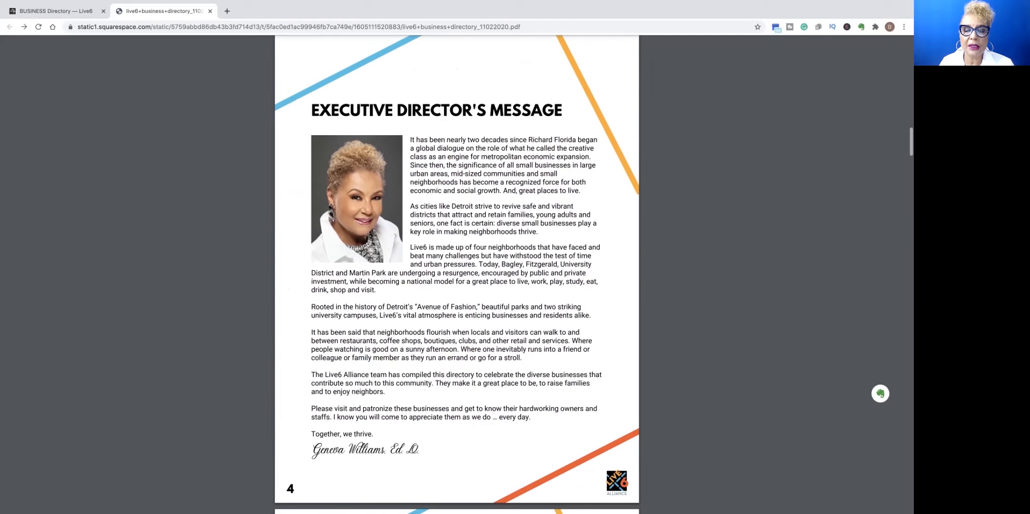
scroll(down, 3)
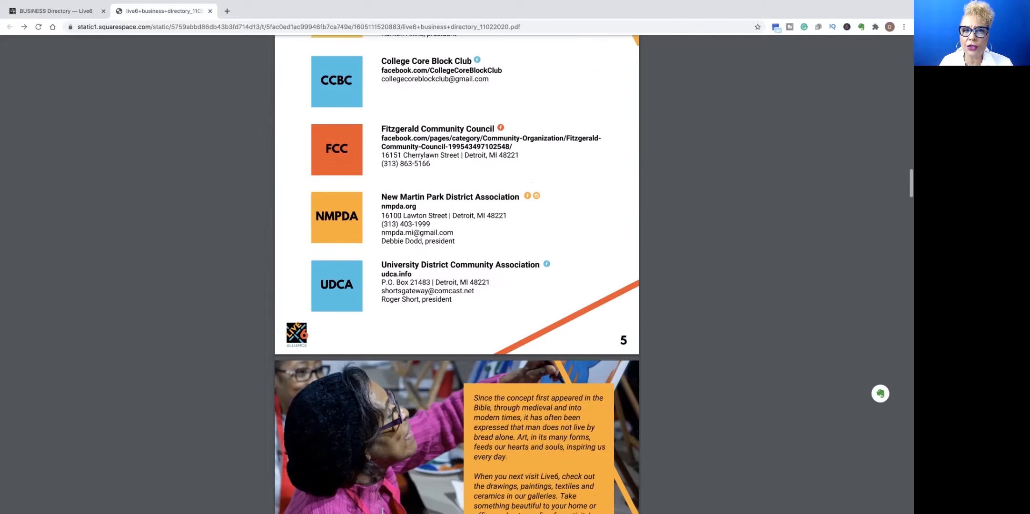
scroll(down, 3)
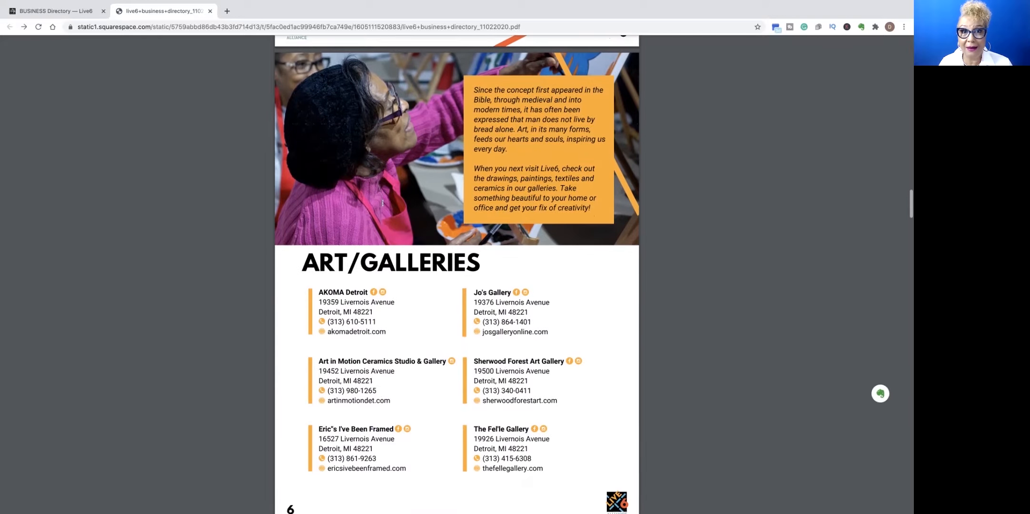
scroll(down, 3)
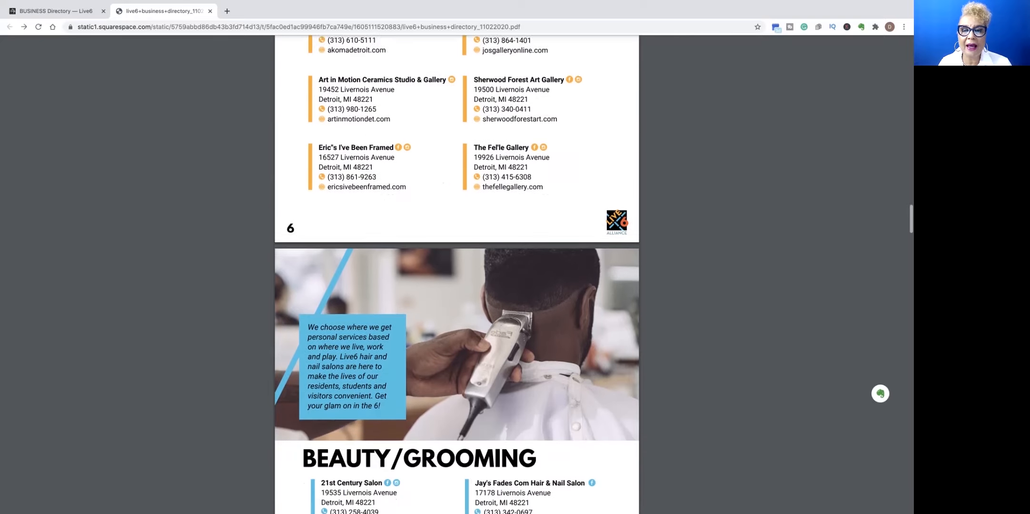
scroll(down, 3)
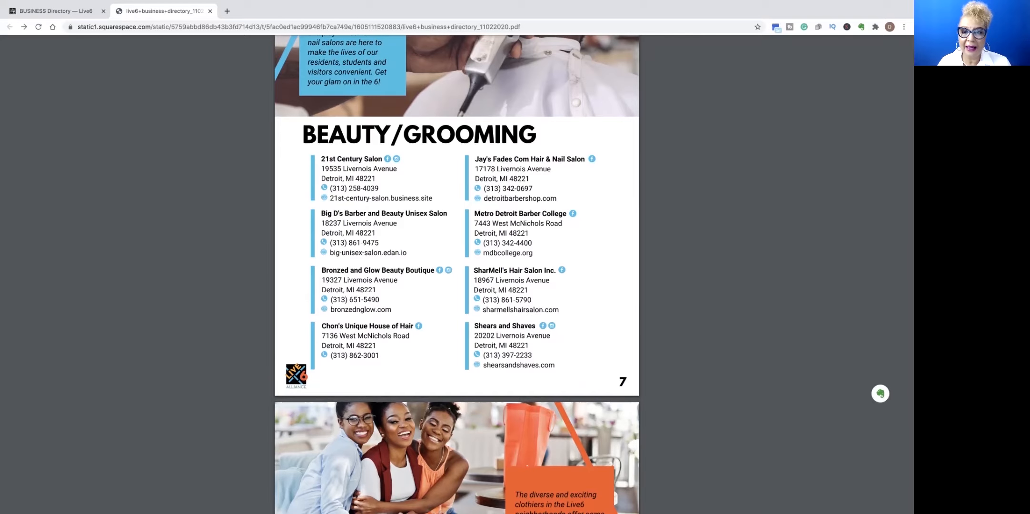
- Reach page 8's Clothing/Fashion listings and visit the Simply Casual Clothing Store website
scroll(down, 3)
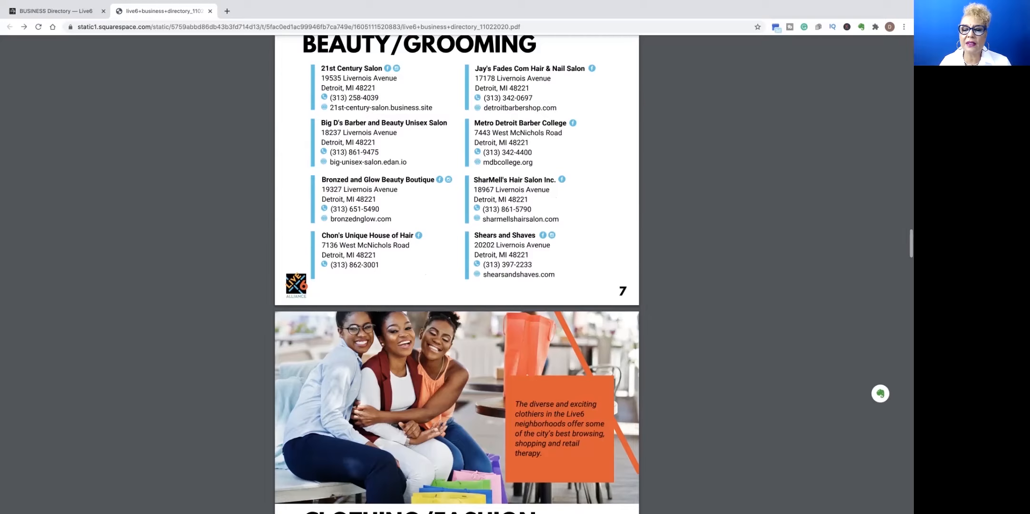
scroll(down, 3)
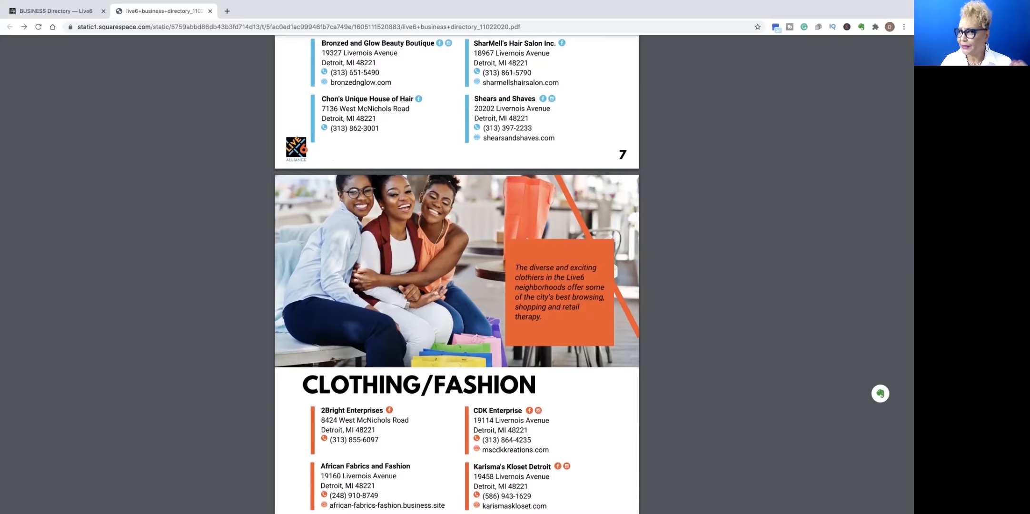
scroll(down, 3)
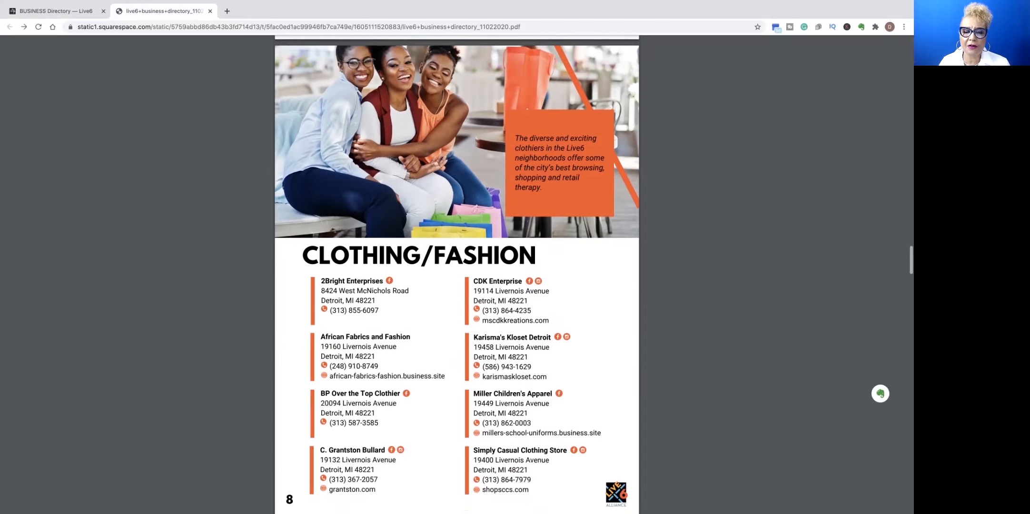
scroll(down, 3)
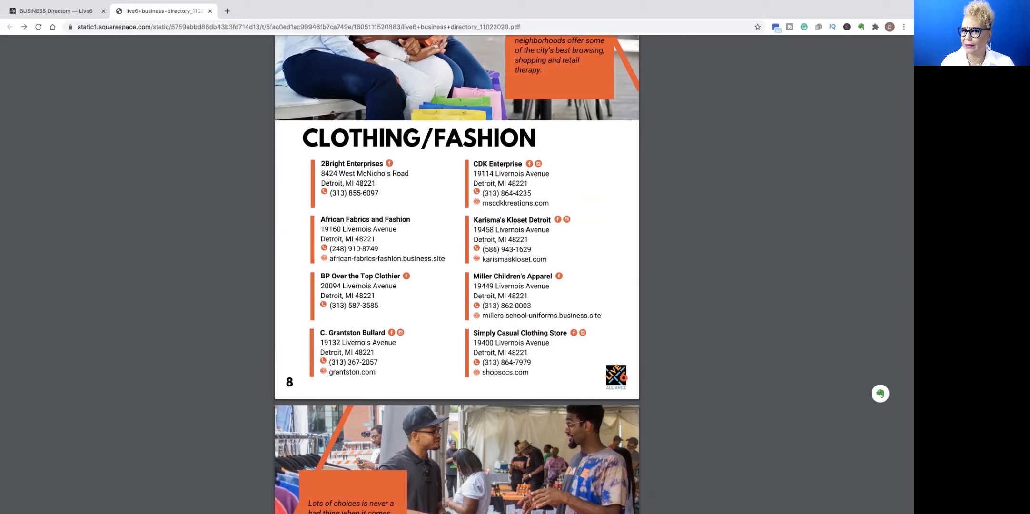
mouse_move(540, 315)
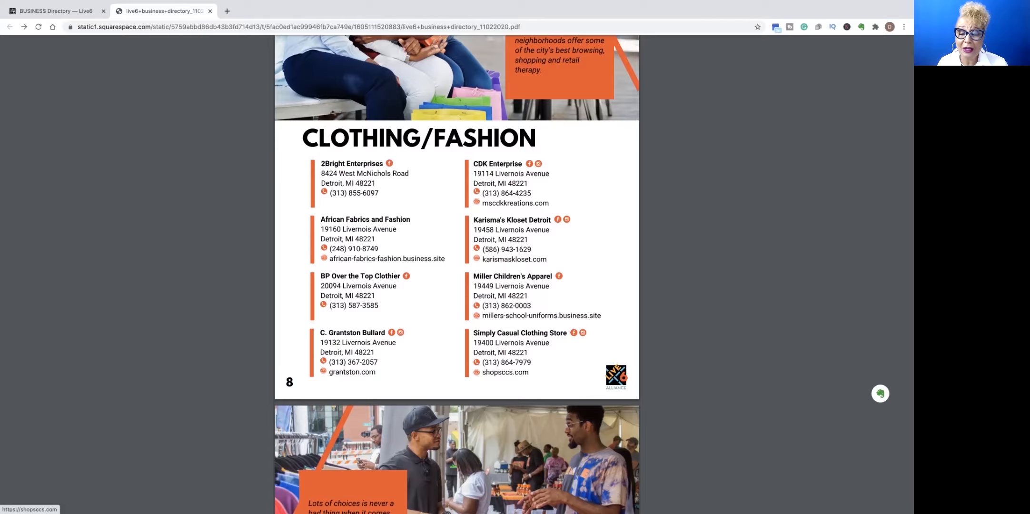
click(507, 372)
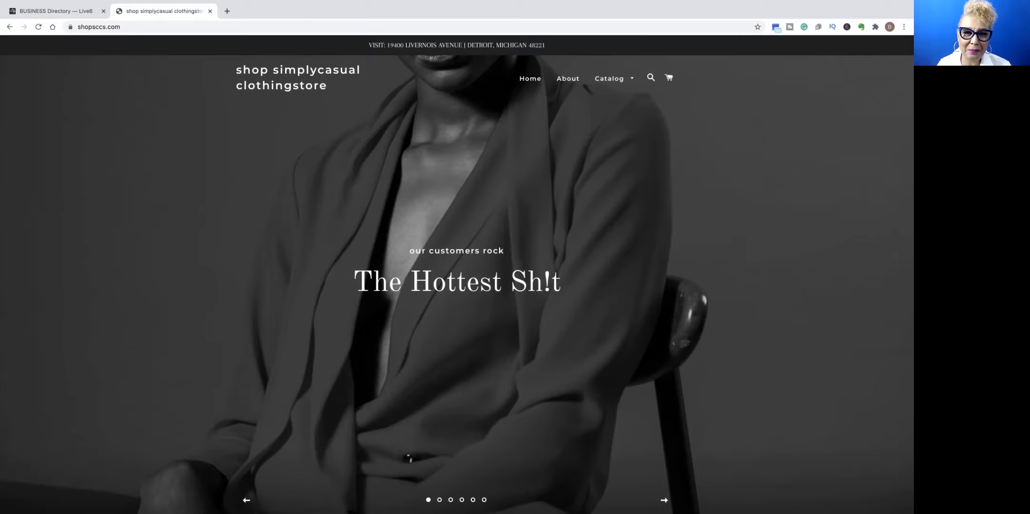
- Browse the shopsccs.com homepage down to its Collection list, then return to the directory PDF
scroll(down, 3)
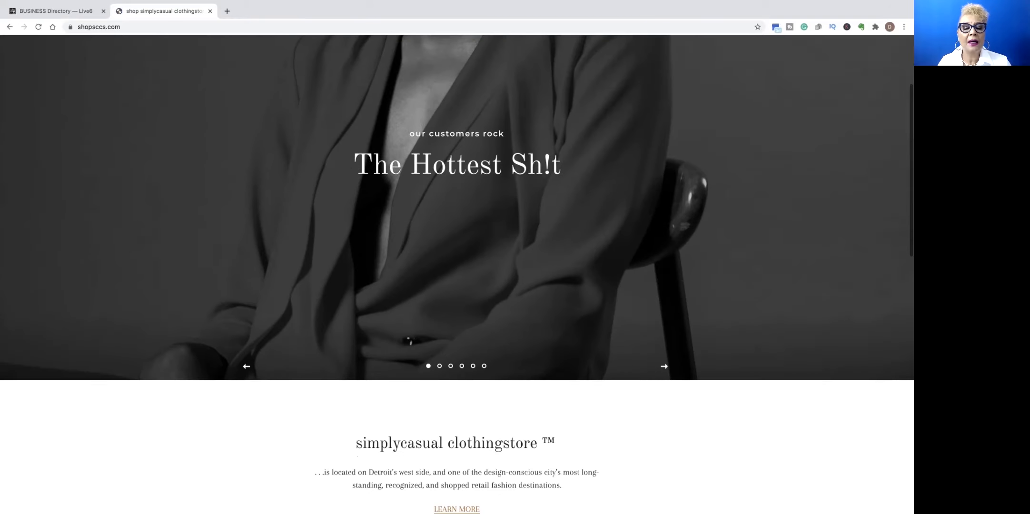
scroll(down, 3)
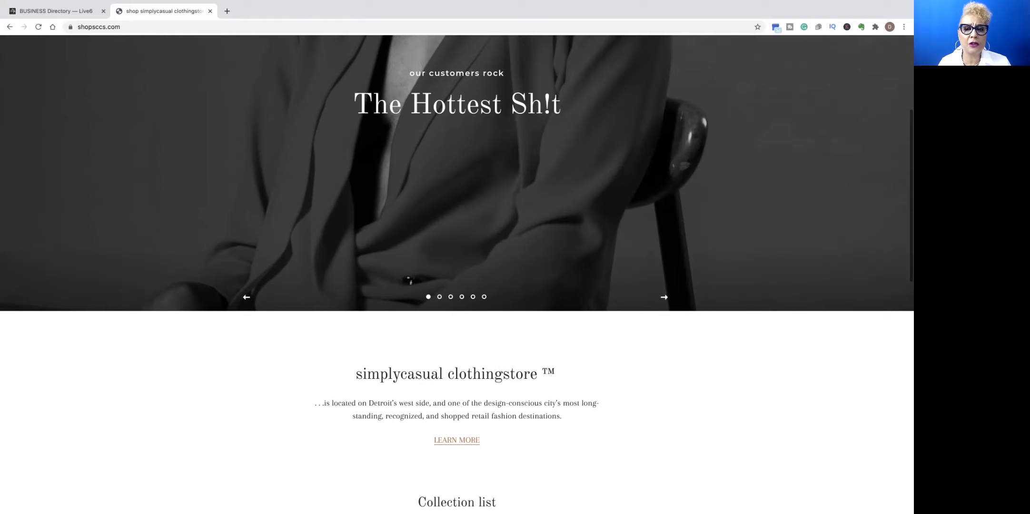
scroll(down, 3)
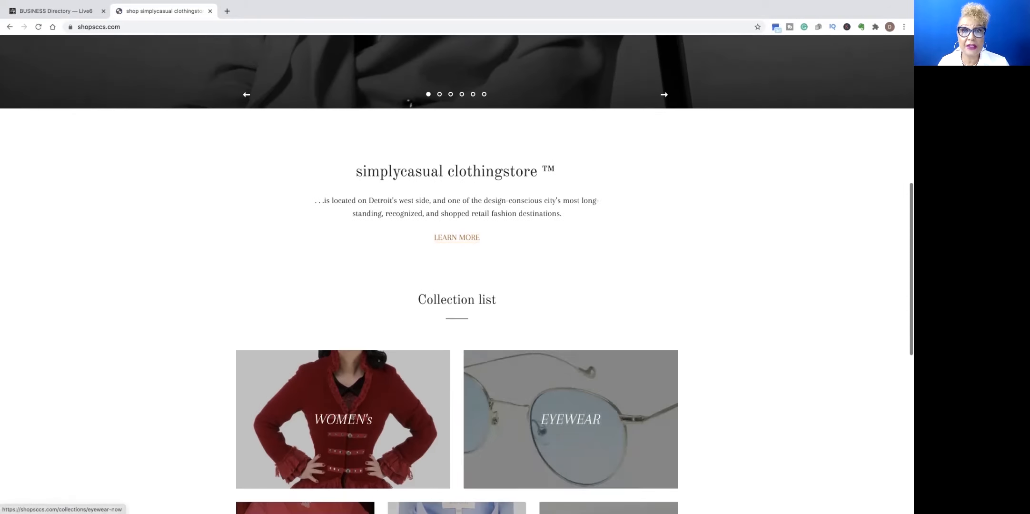
scroll(down, 3)
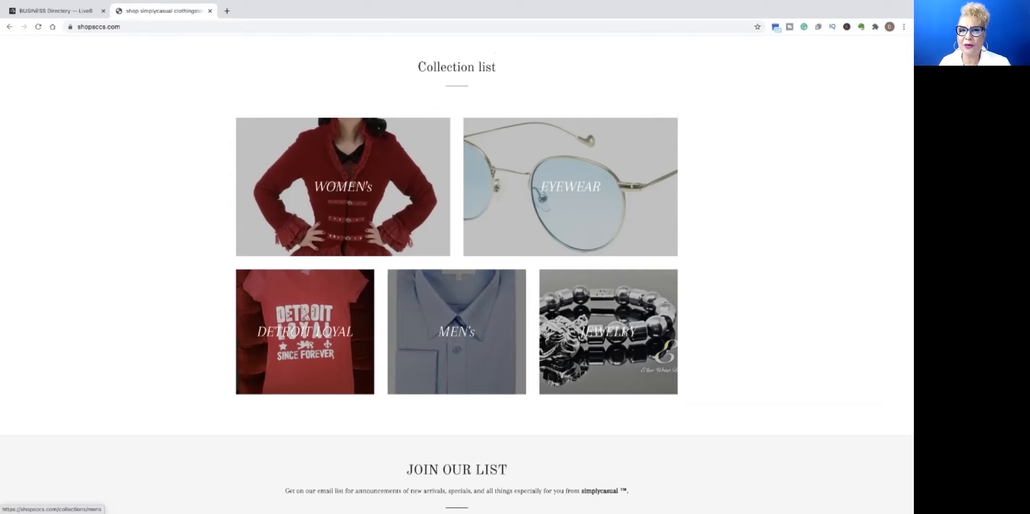
scroll(up, 3)
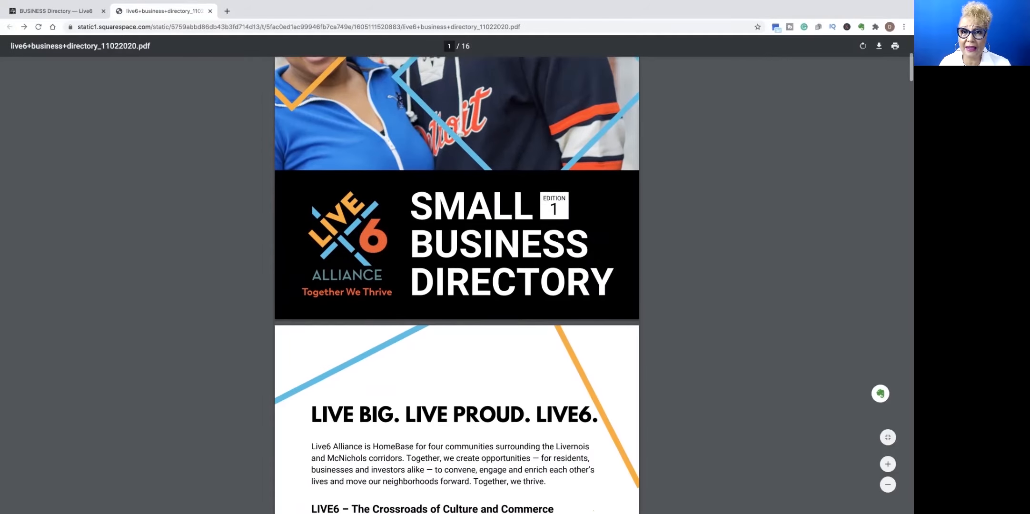
- Scroll down the directory from its cover past the Beauty/Grooming page
scroll(down, 3)
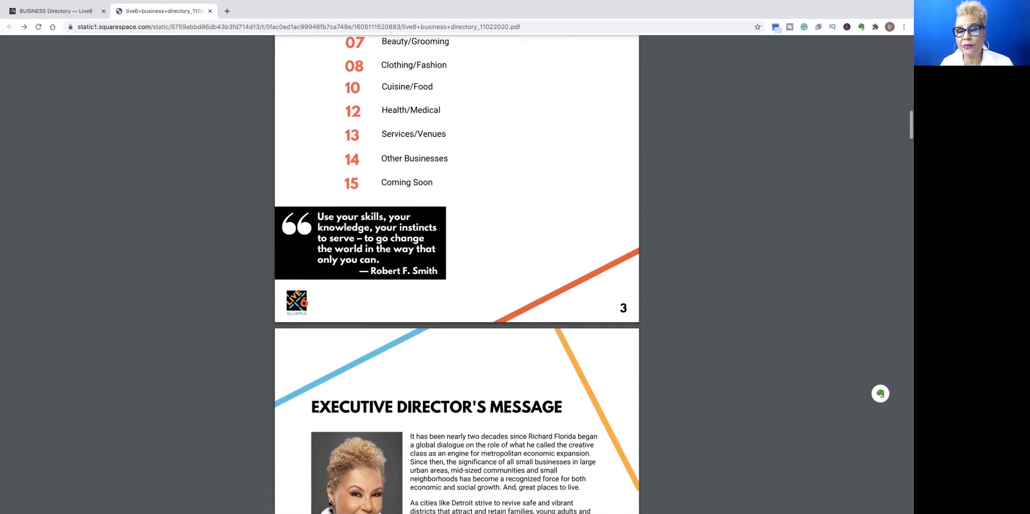
scroll(down, 3)
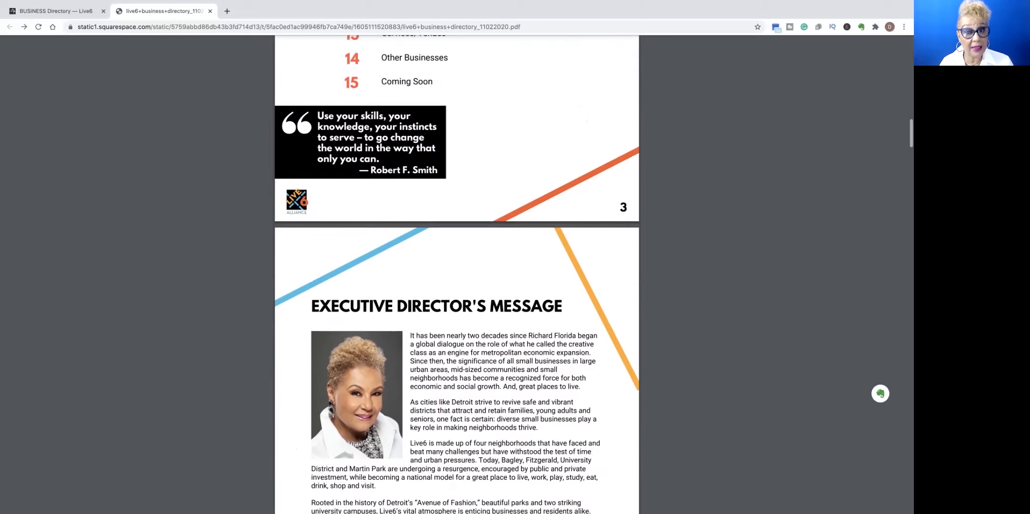
scroll(down, 3)
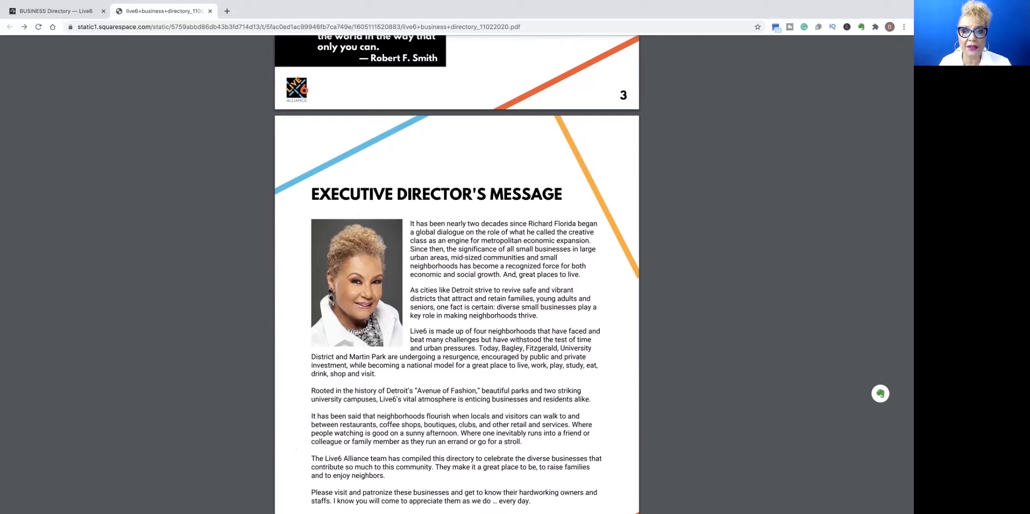
scroll(down, 3)
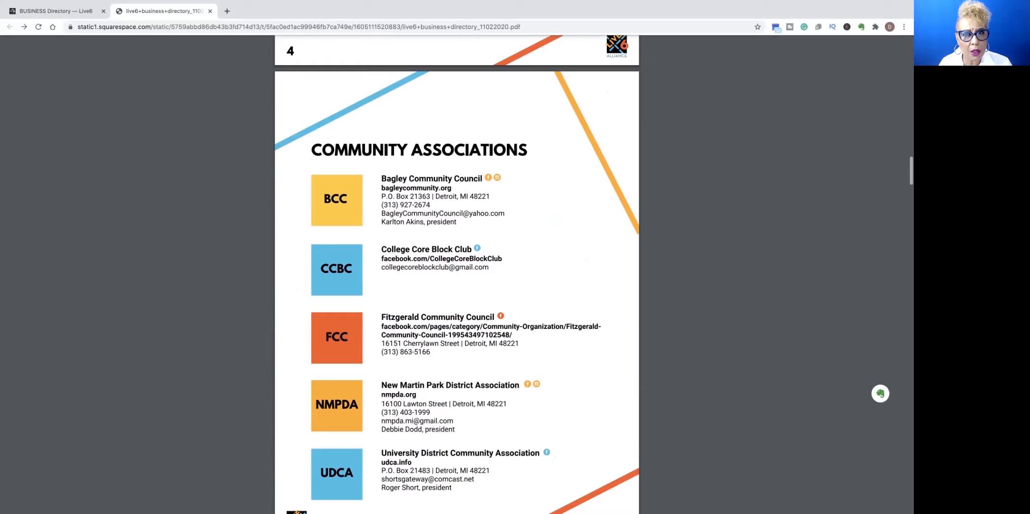
scroll(down, 3)
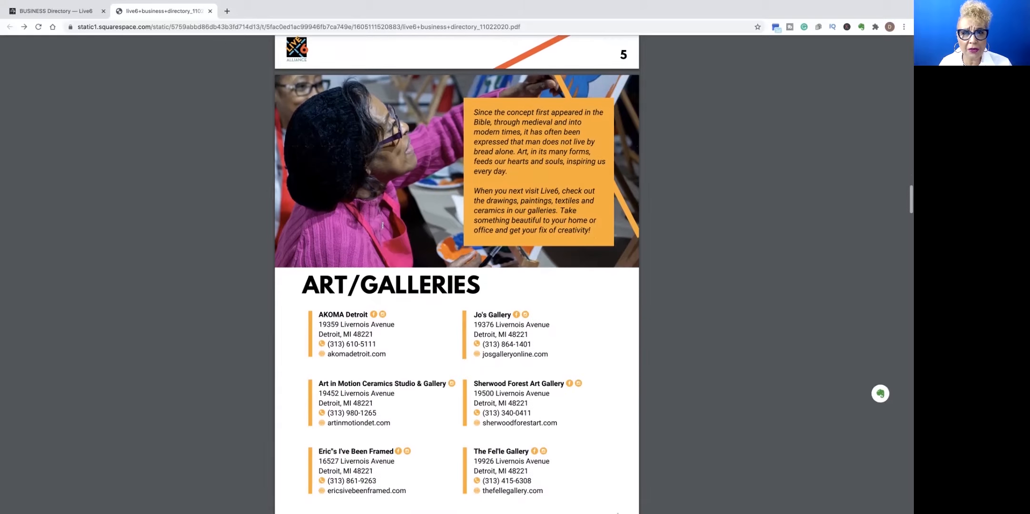
scroll(down, 3)
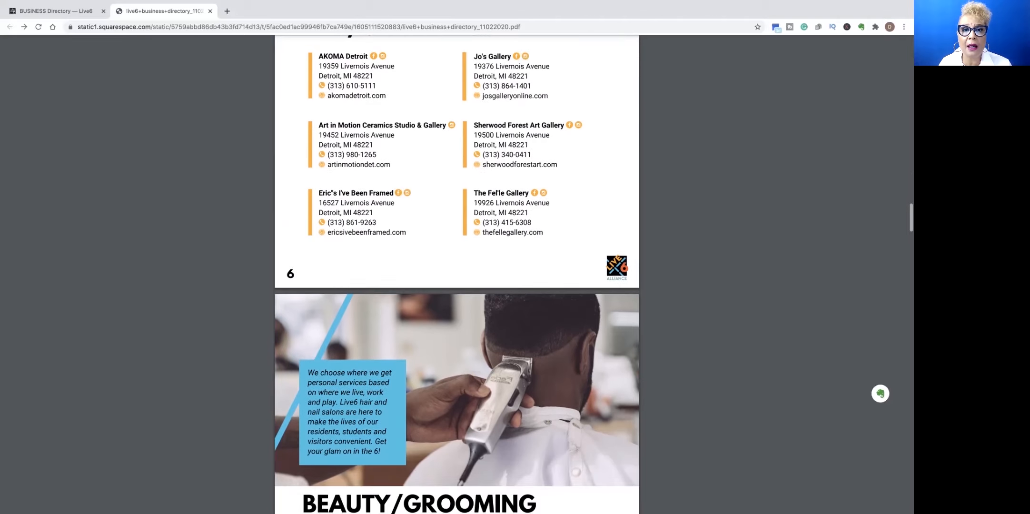
scroll(down, 3)
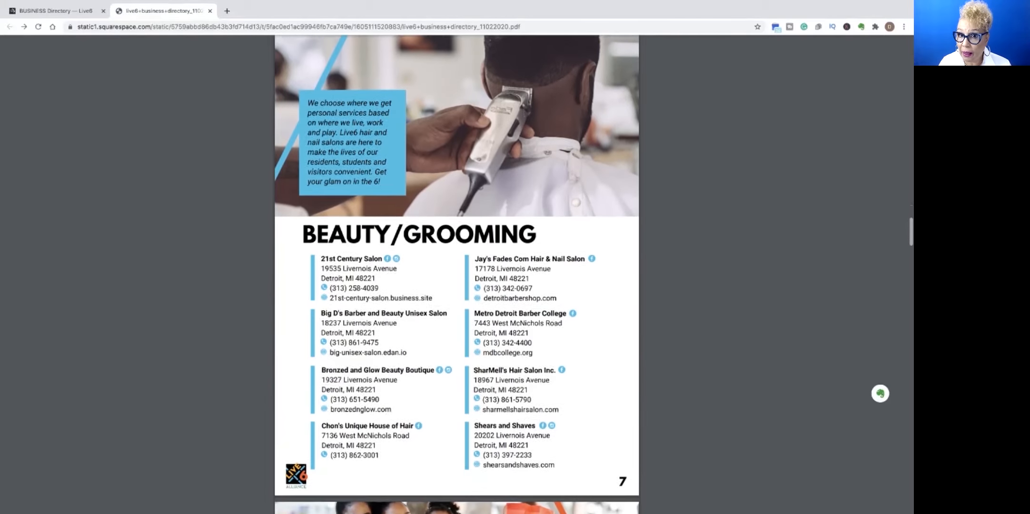
scroll(down, 3)
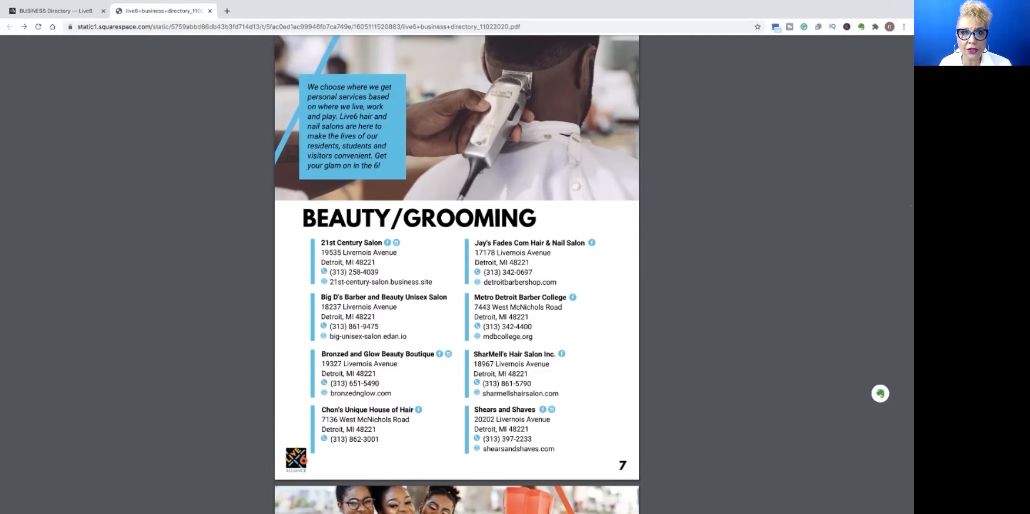
- Continue past page 8 to page 9's clothing listings, Suits 4 Less through Wayne McGibbon Clothier
scroll(down, 3)
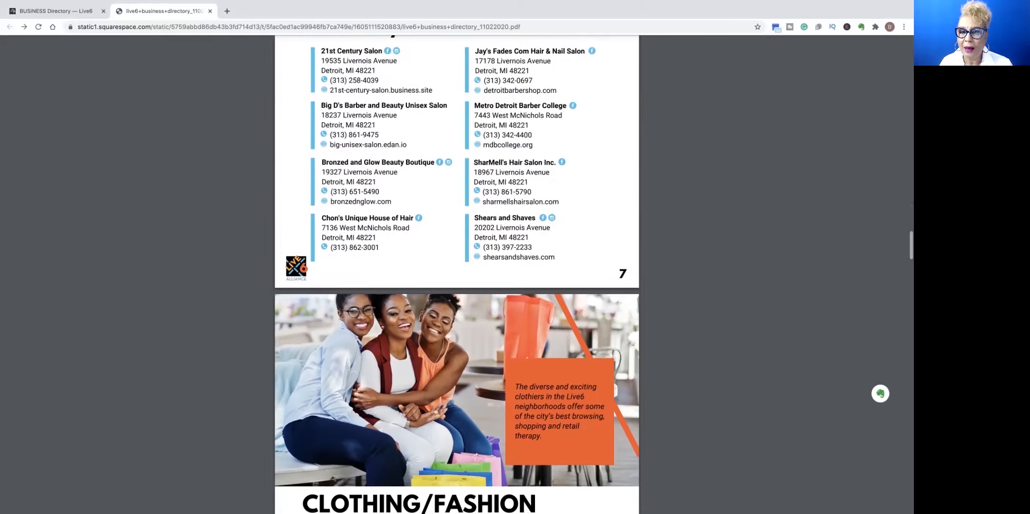
scroll(down, 3)
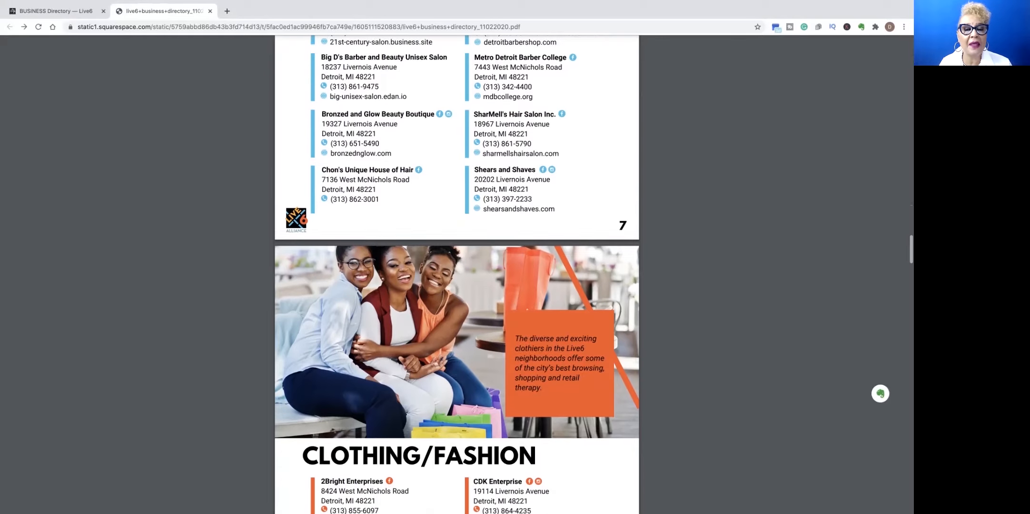
scroll(down, 3)
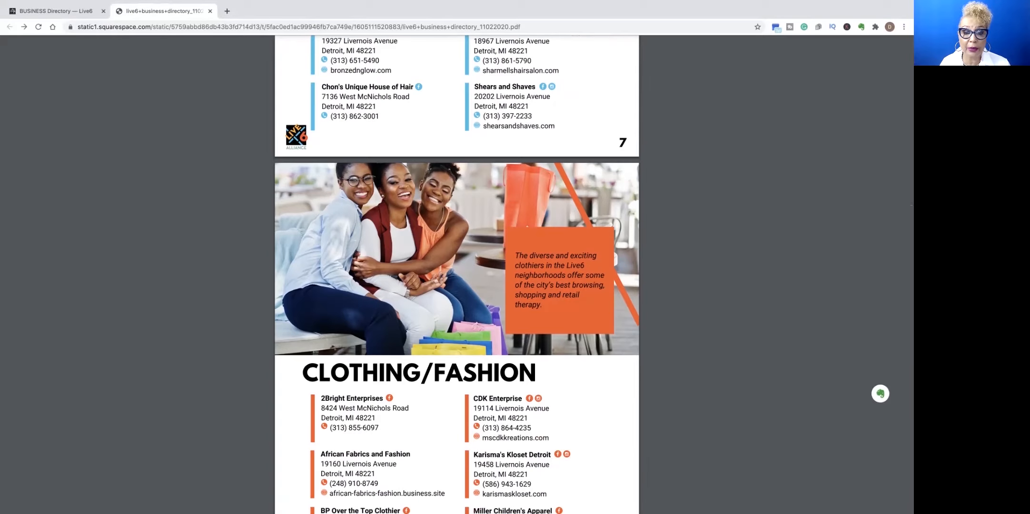
scroll(down, 3)
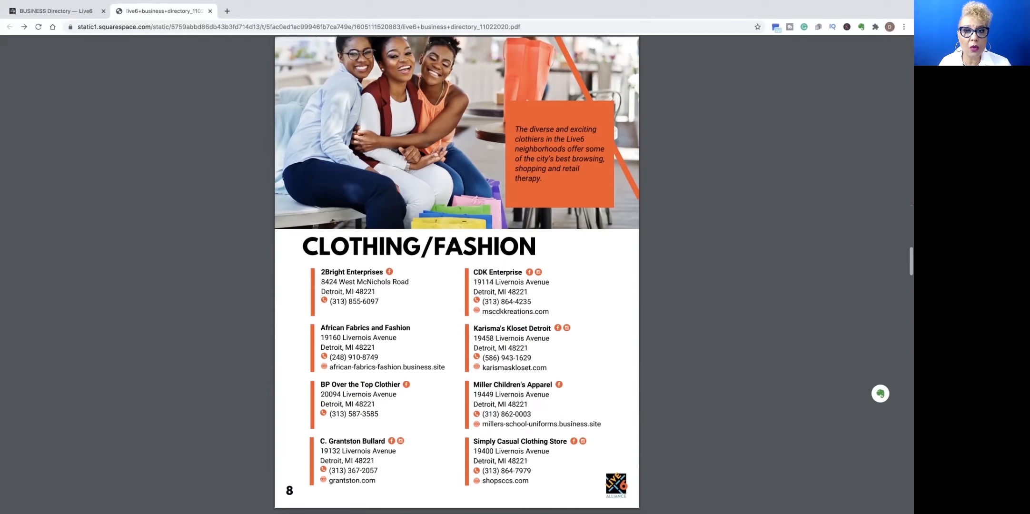
scroll(down, 3)
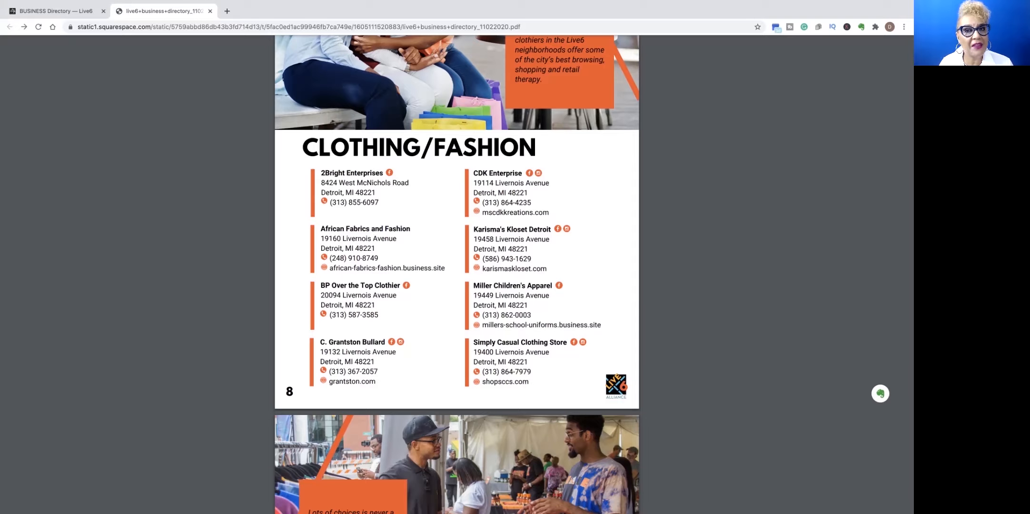
scroll(down, 3)
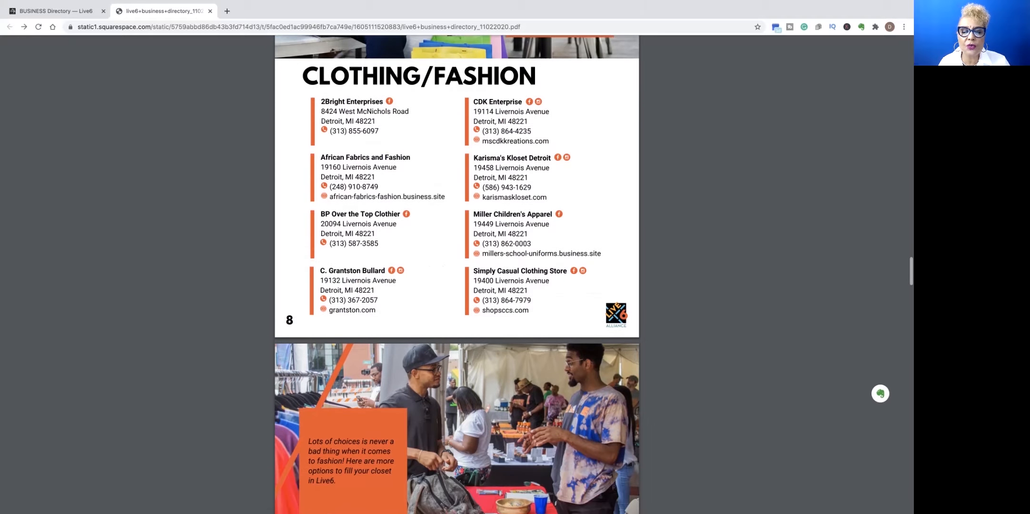
scroll(down, 3)
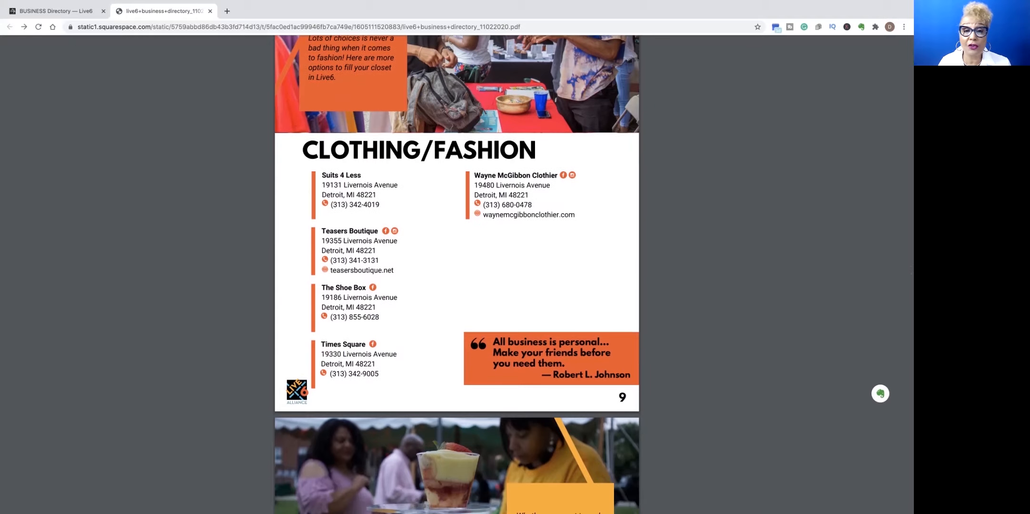
- Scroll through both Cuisine/Food pages to page 11, Kuzzo's Chicken & Waffles to Noni's Sherwood Grill
scroll(down, 3)
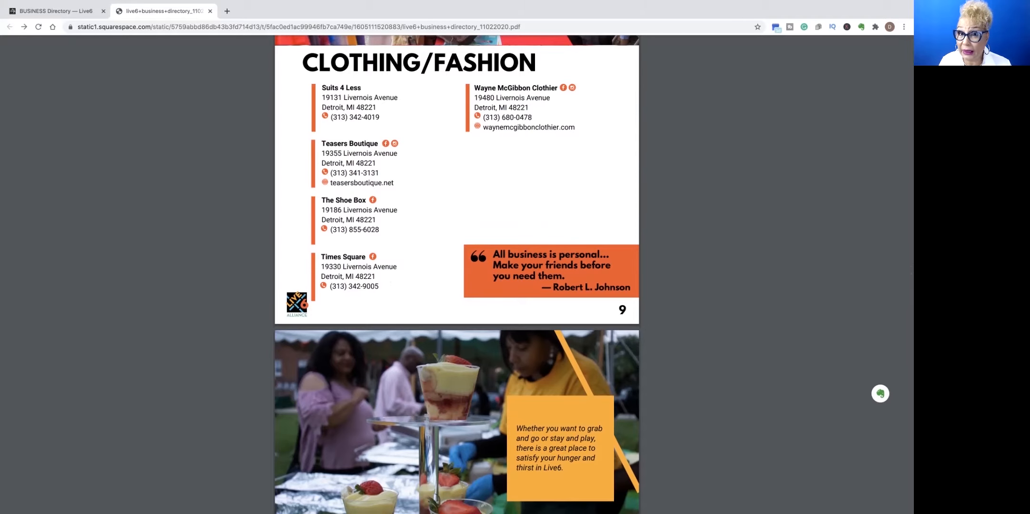
scroll(down, 3)
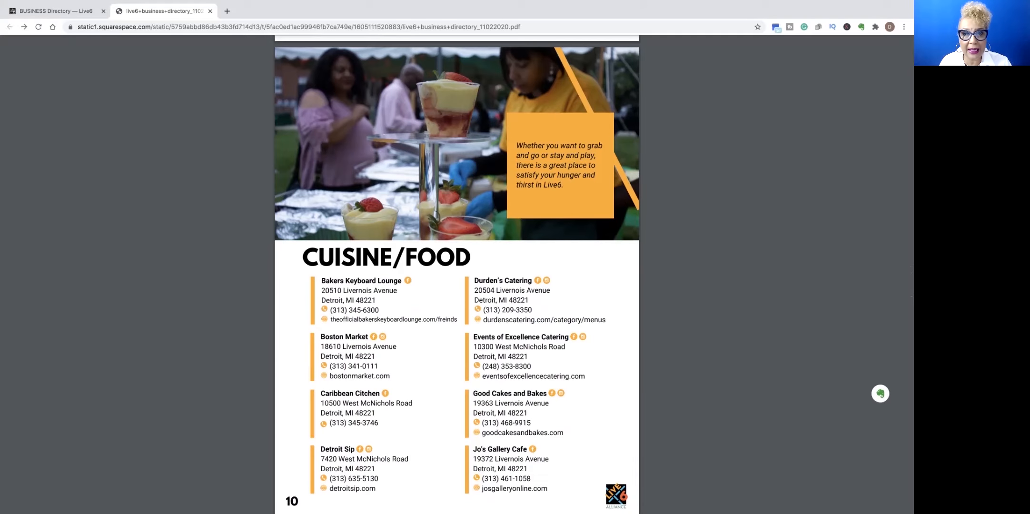
scroll(down, 3)
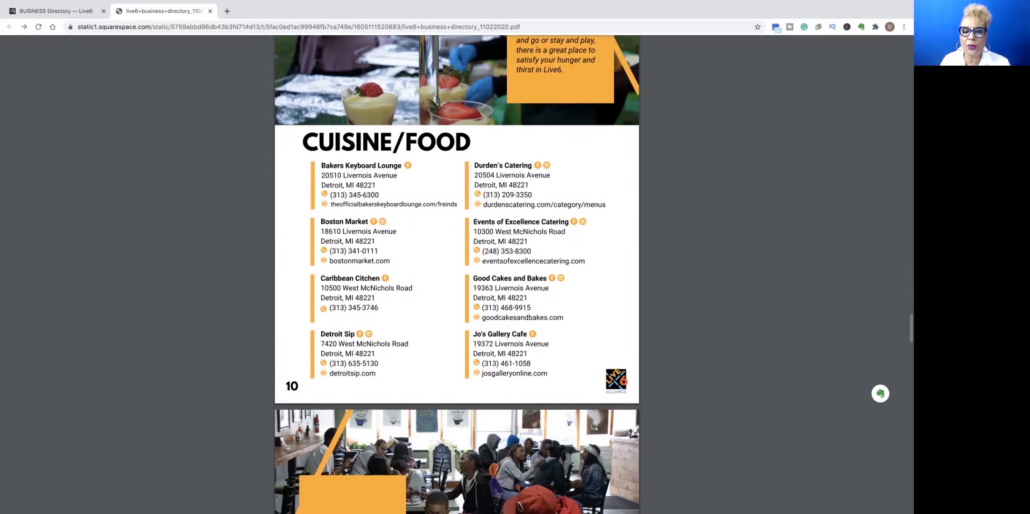
scroll(down, 3)
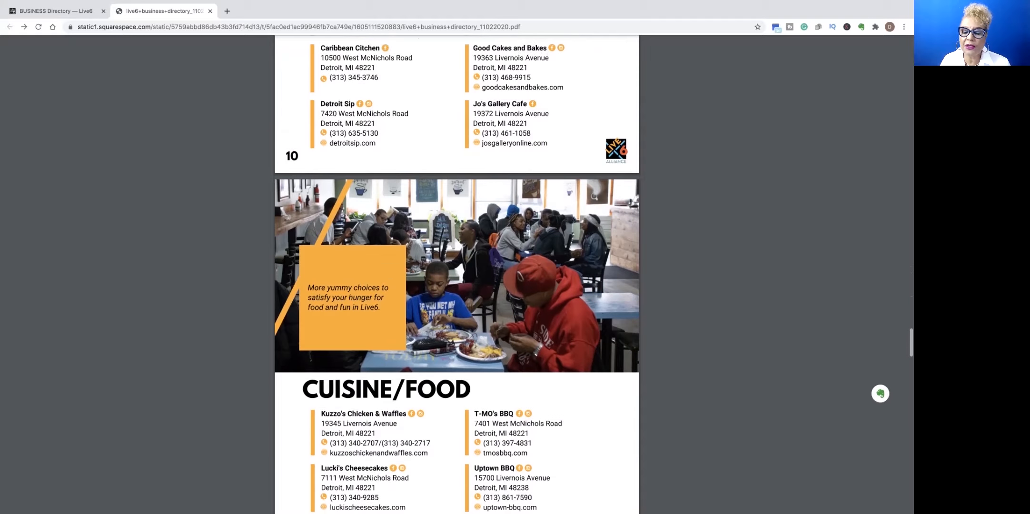
scroll(down, 3)
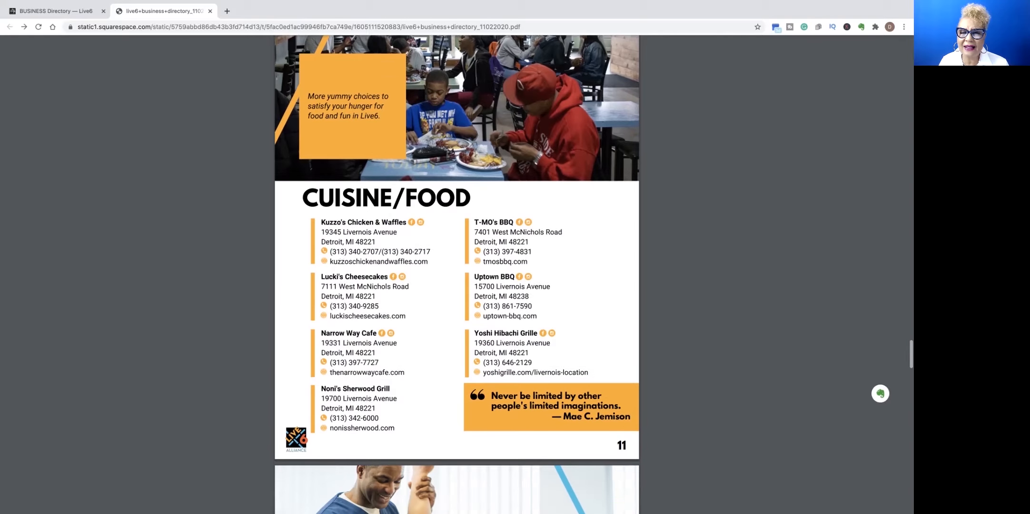
scroll(down, 3)
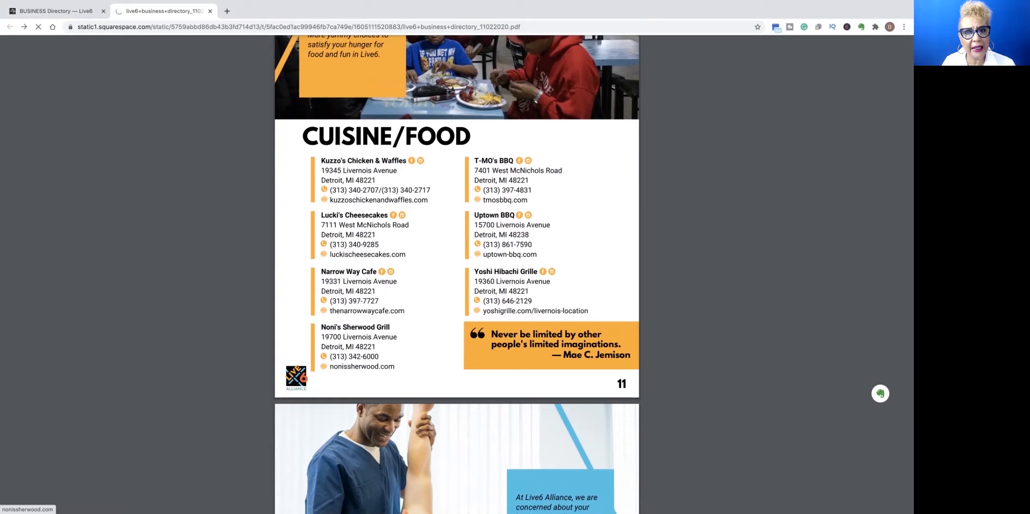
- Reload the directory PDF so the viewer shows the Live6 cover, page 1 of 16
click(362, 367)
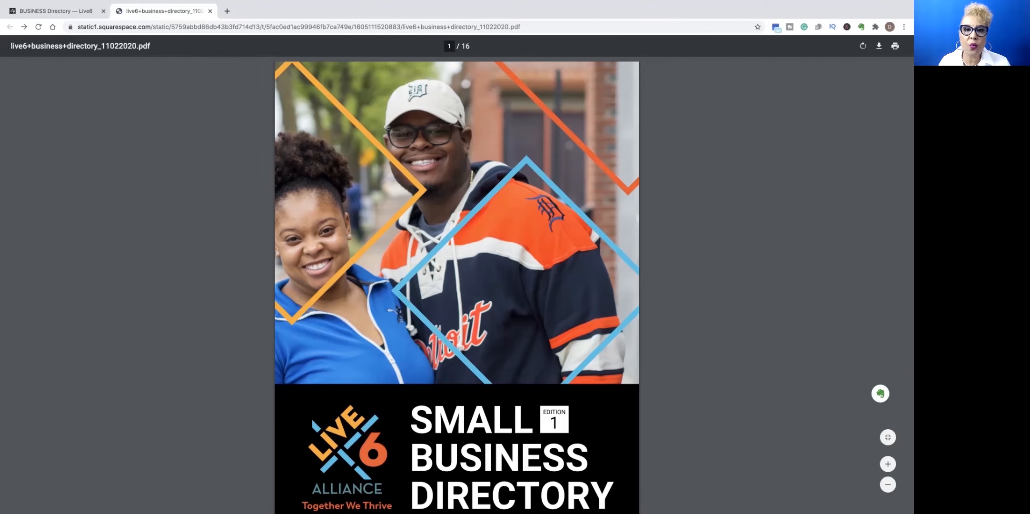
- Scroll down through the directory's opening and Cuisine/Food pages
scroll(down, 3)
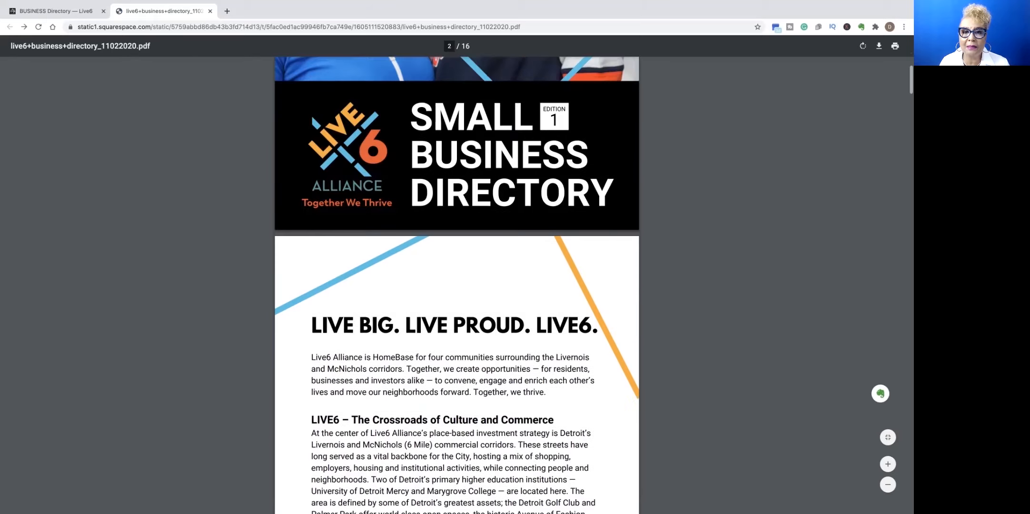
scroll(down, 3)
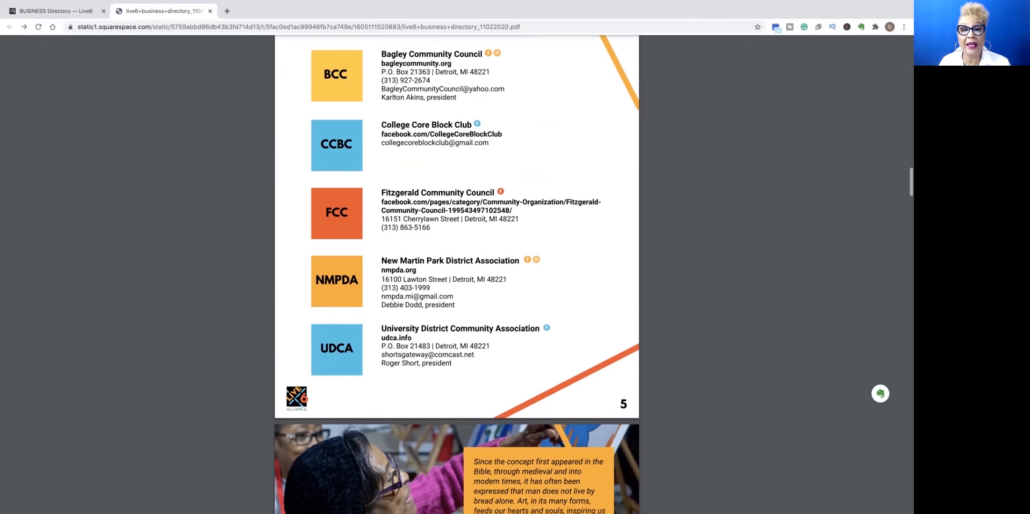
scroll(down, 3)
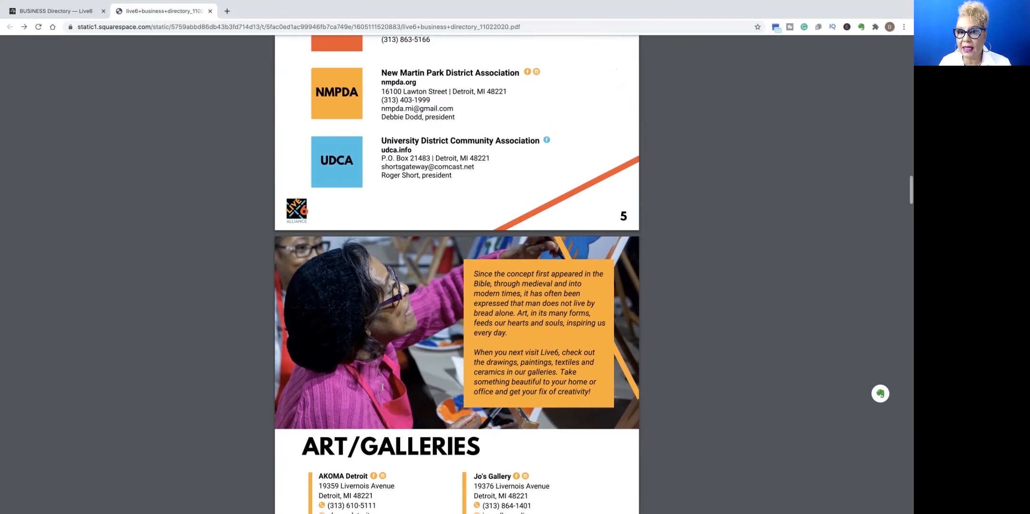
scroll(down, 3)
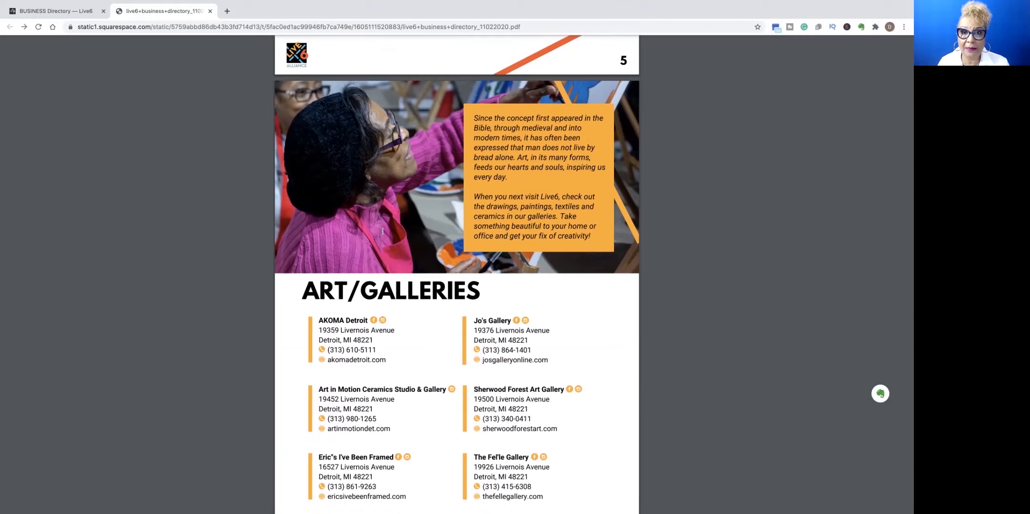
scroll(down, 3)
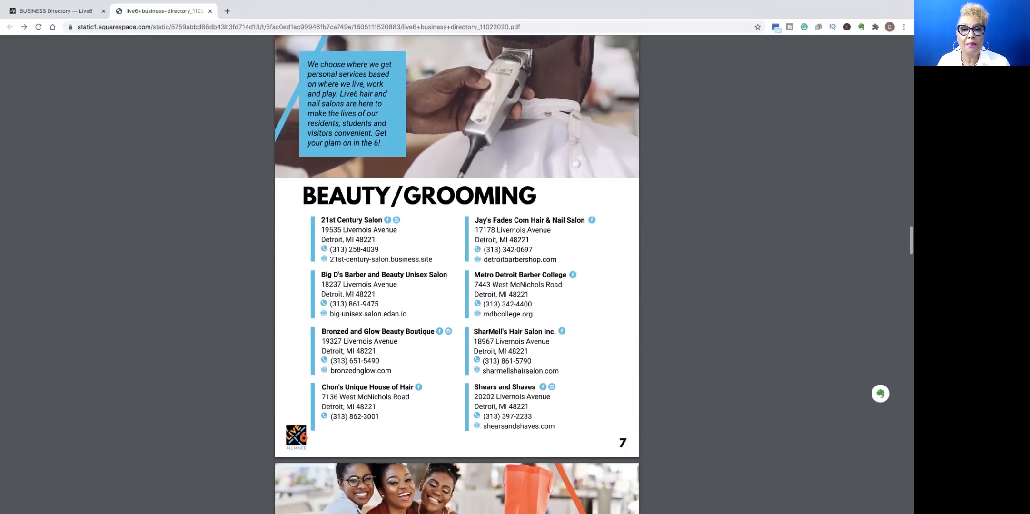
scroll(down, 3)
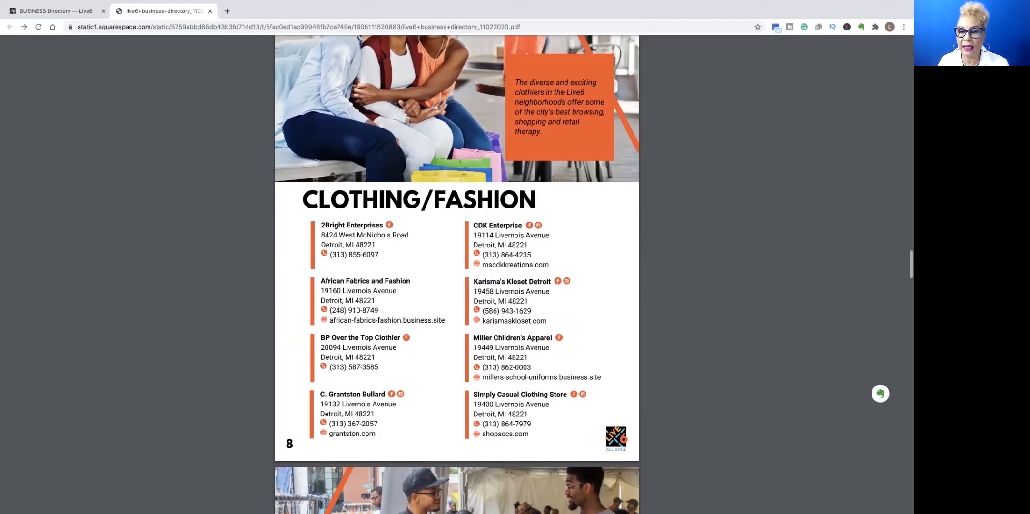
scroll(down, 3)
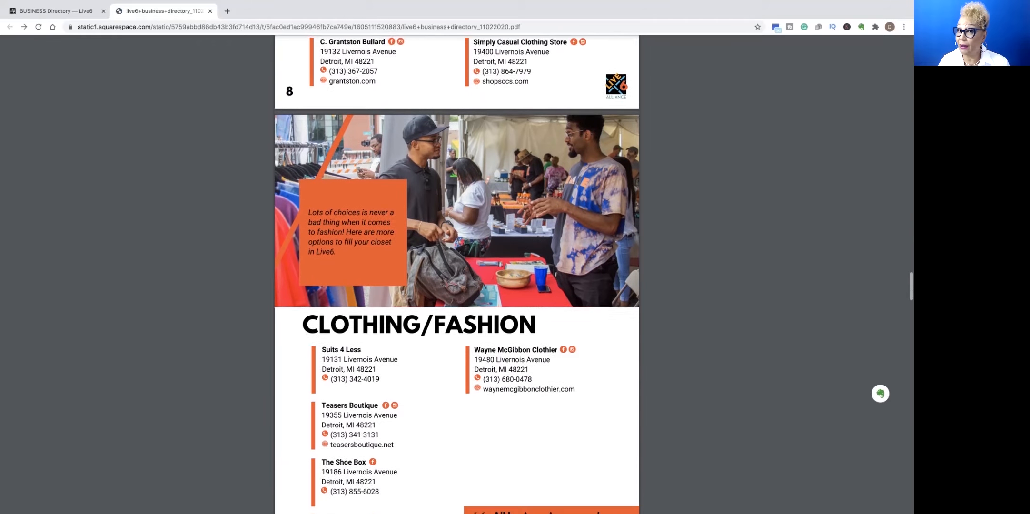
scroll(down, 3)
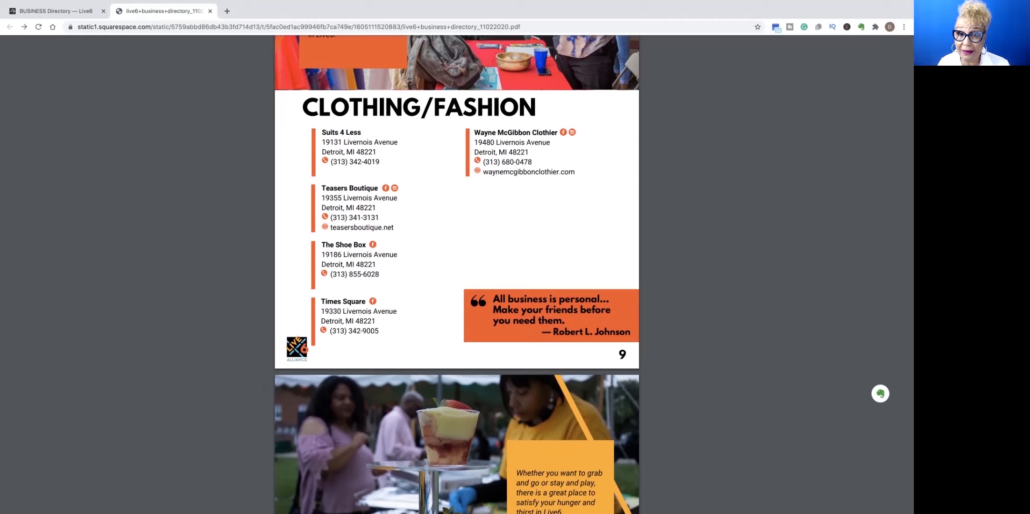
scroll(down, 3)
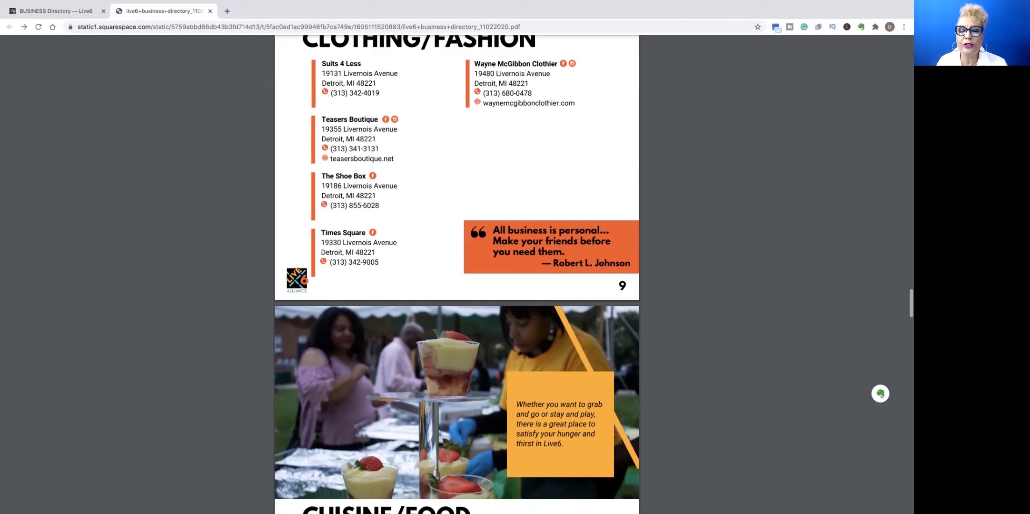
scroll(down, 3)
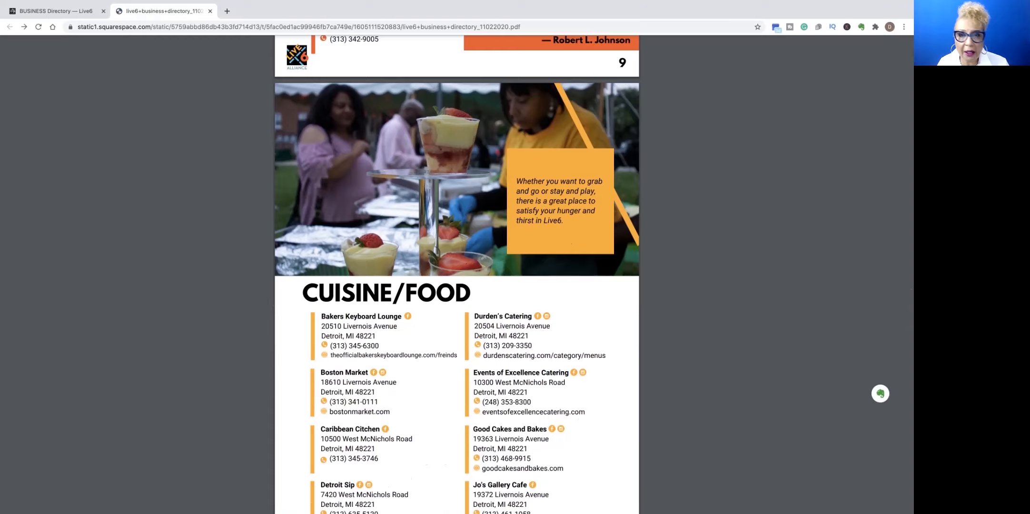
- Continue to page 12 Health/Medical, Detroit Cycling Studio through Westside Pharmacy with Heidelberg Dermatology
scroll(down, 3)
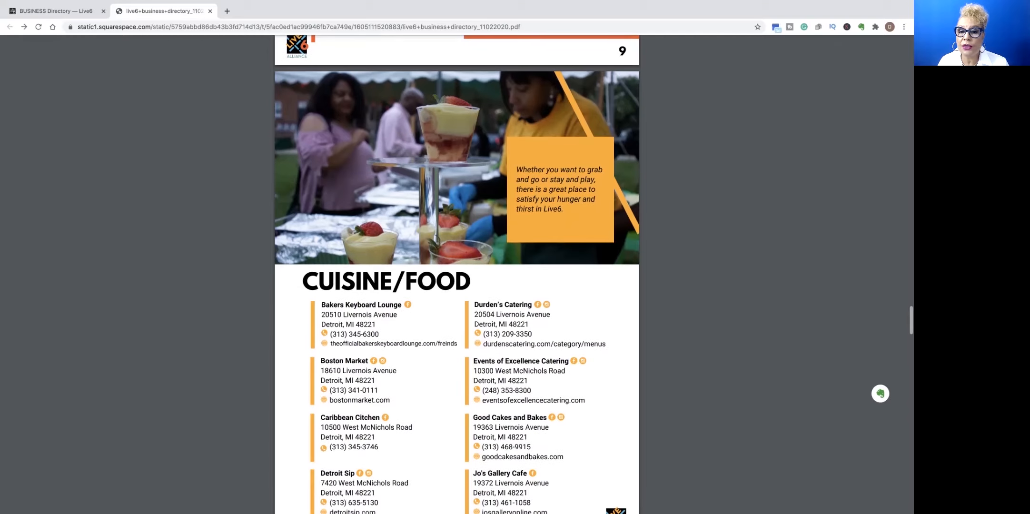
scroll(down, 3)
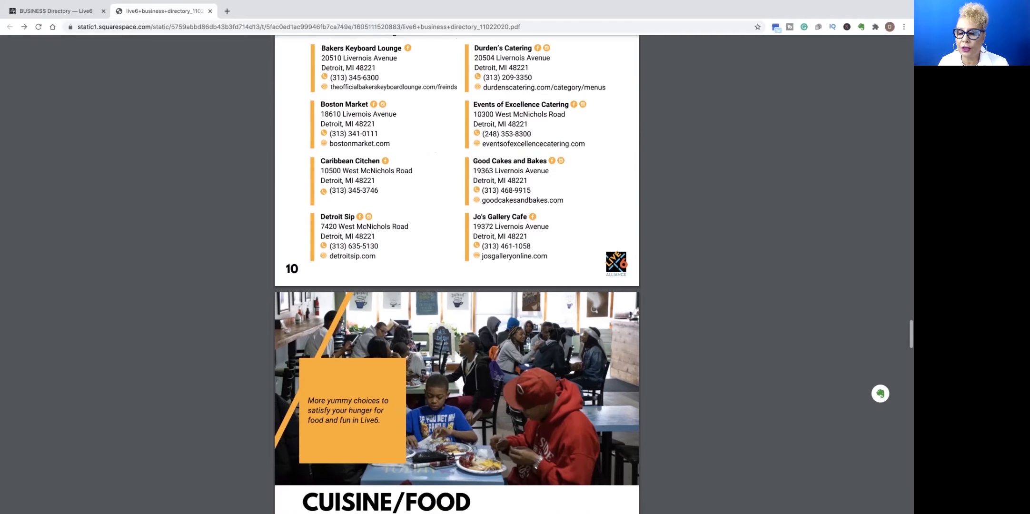
scroll(down, 3)
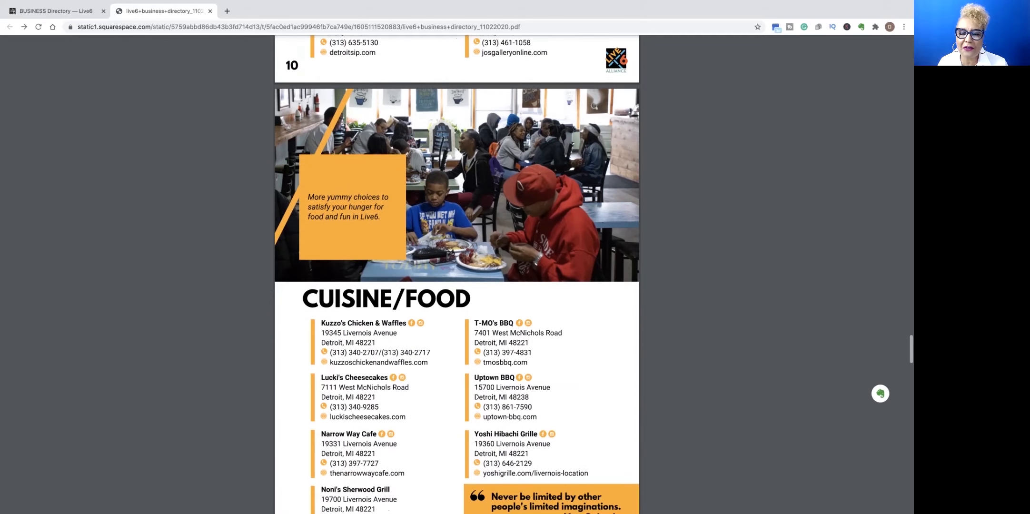
scroll(down, 3)
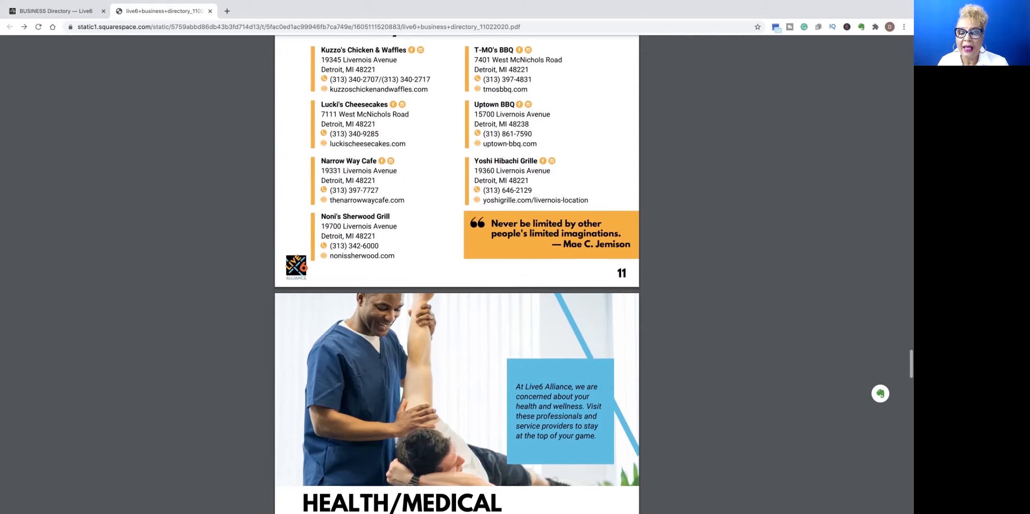
scroll(down, 3)
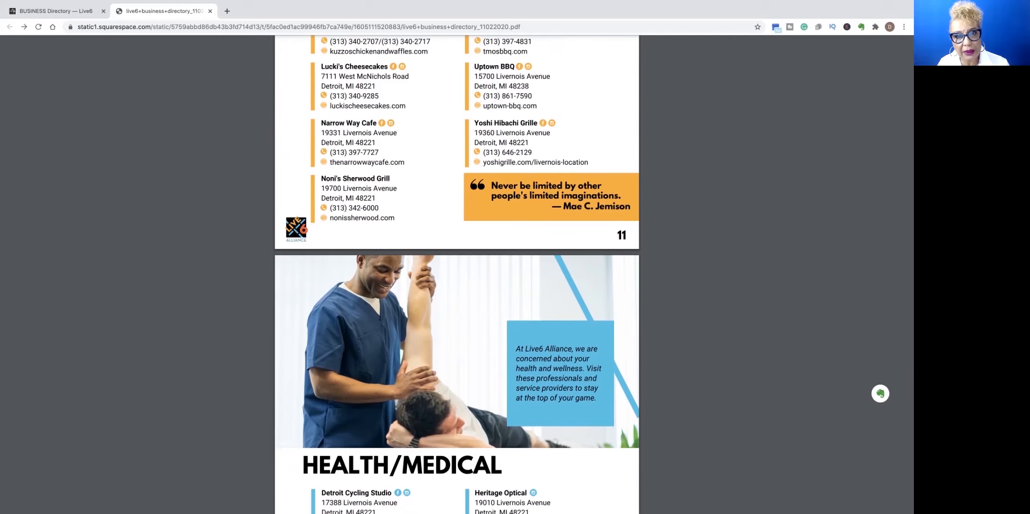
scroll(down, 3)
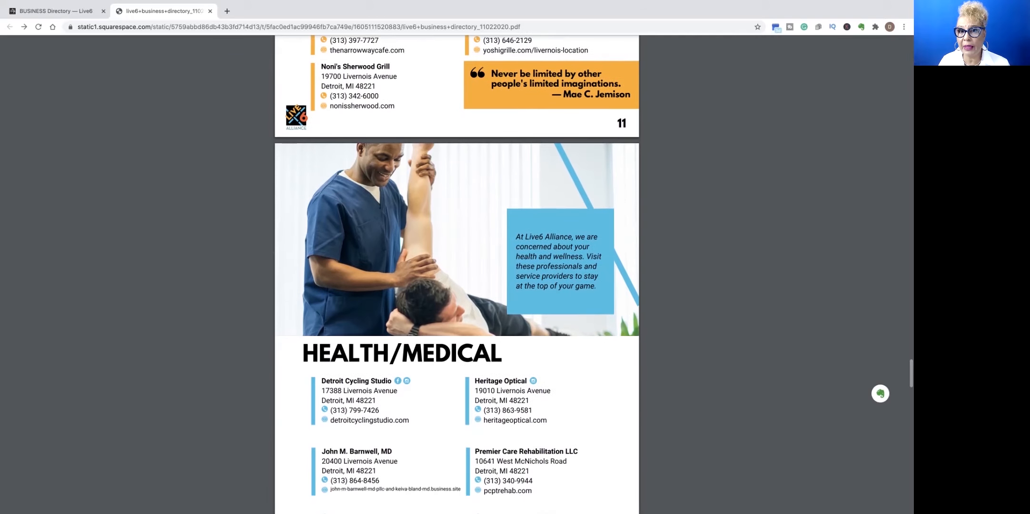
scroll(down, 3)
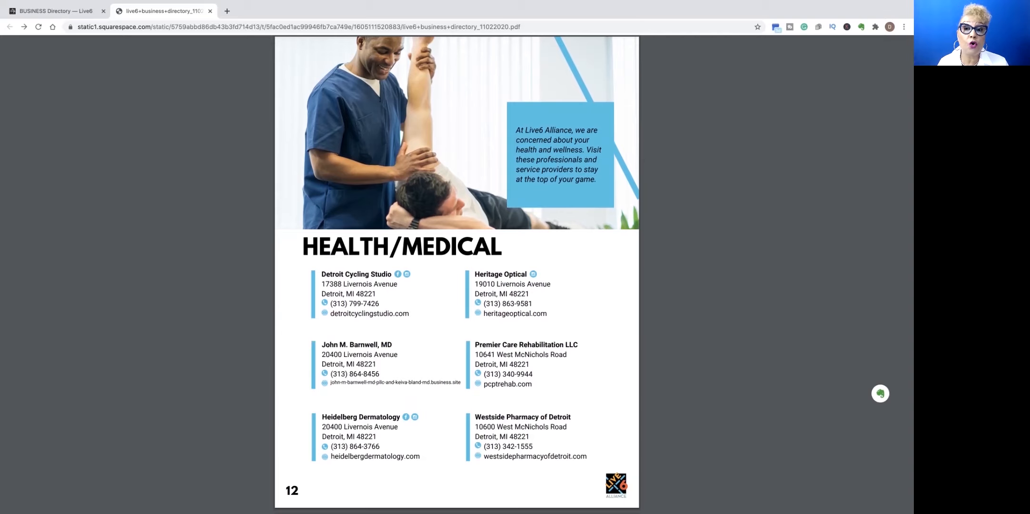
scroll(down, 3)
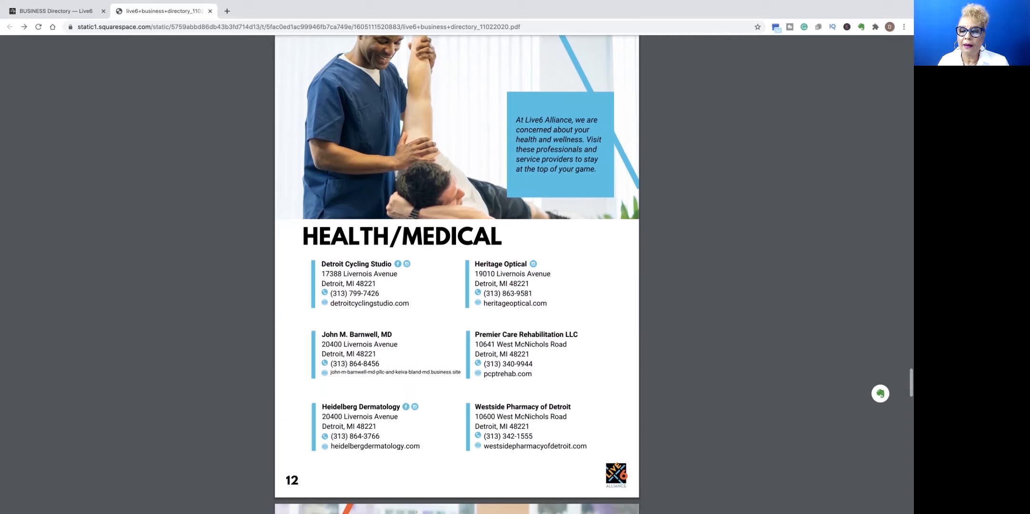
scroll(down, 3)
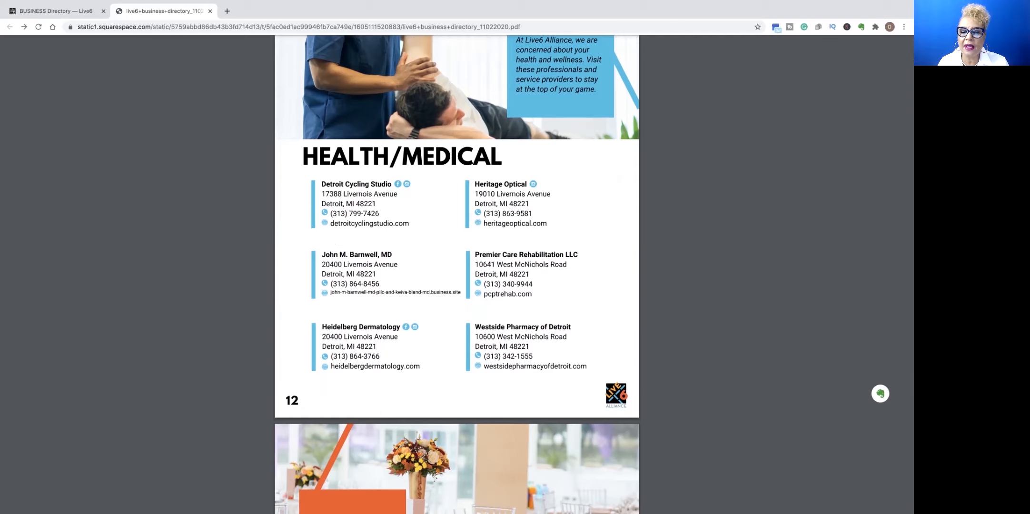
scroll(down, 3)
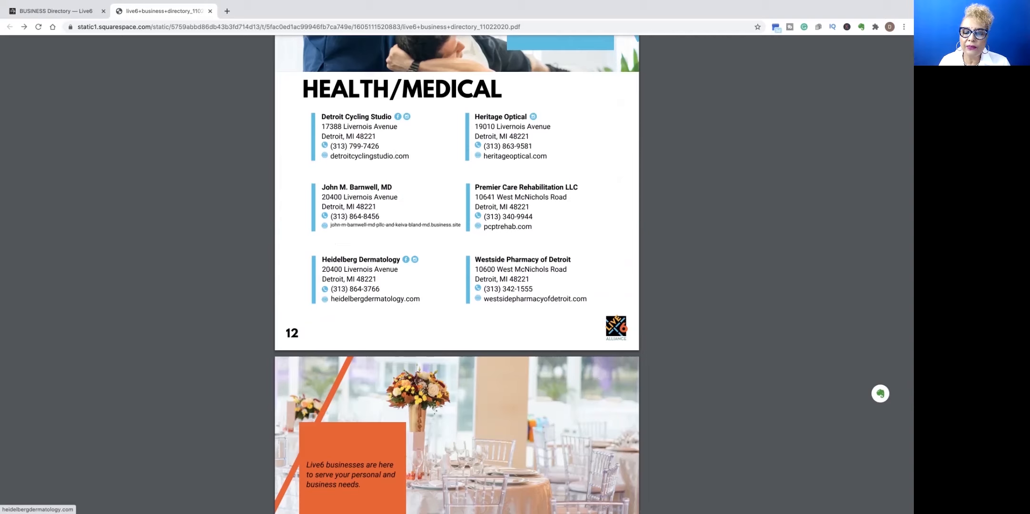
- Follow the heidelbergdermatology.com link and browse the site down to its team photo
click(37, 27)
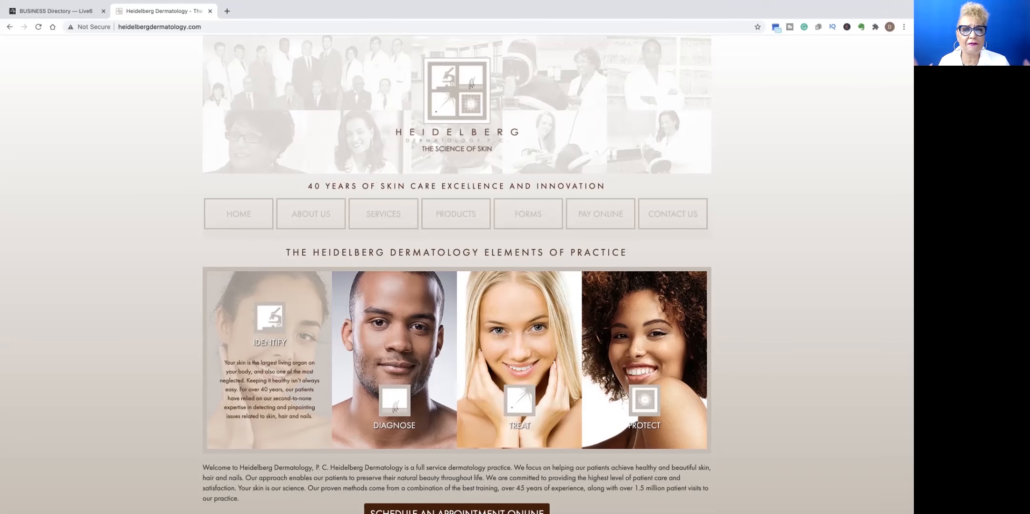
scroll(down, 3)
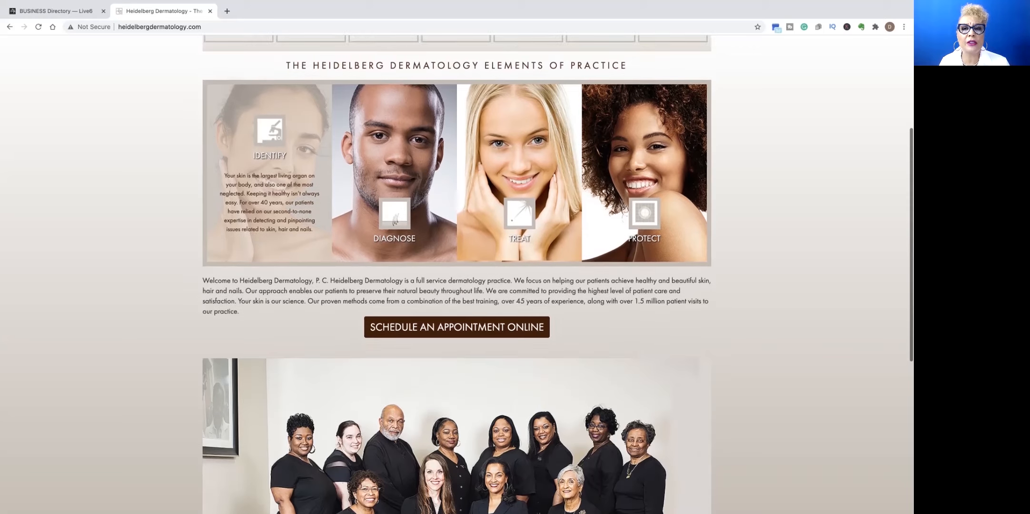
scroll(down, 3)
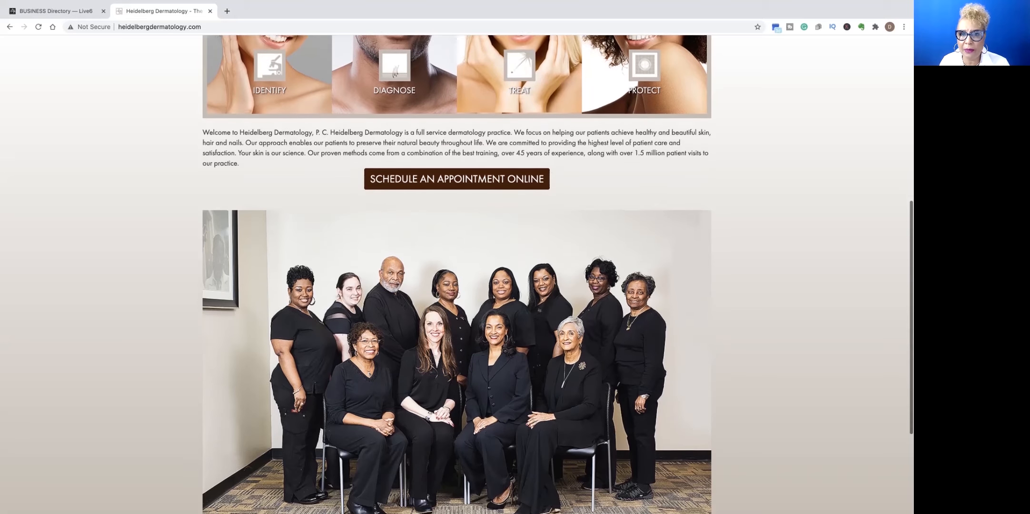
scroll(down, 3)
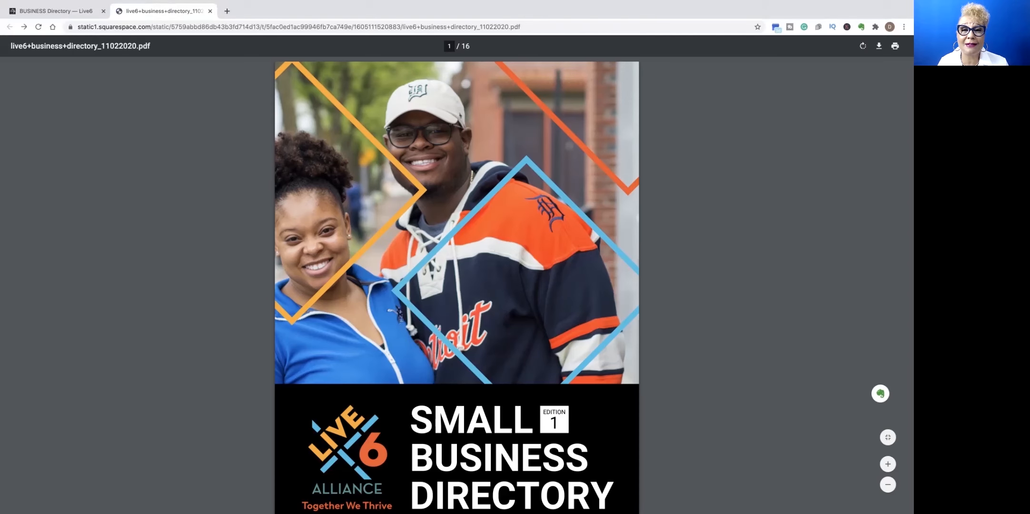
- Scroll from the cover to page 13 Services/Venues, Canvas Livernois through Liberty Tax Service
scroll(down, 3)
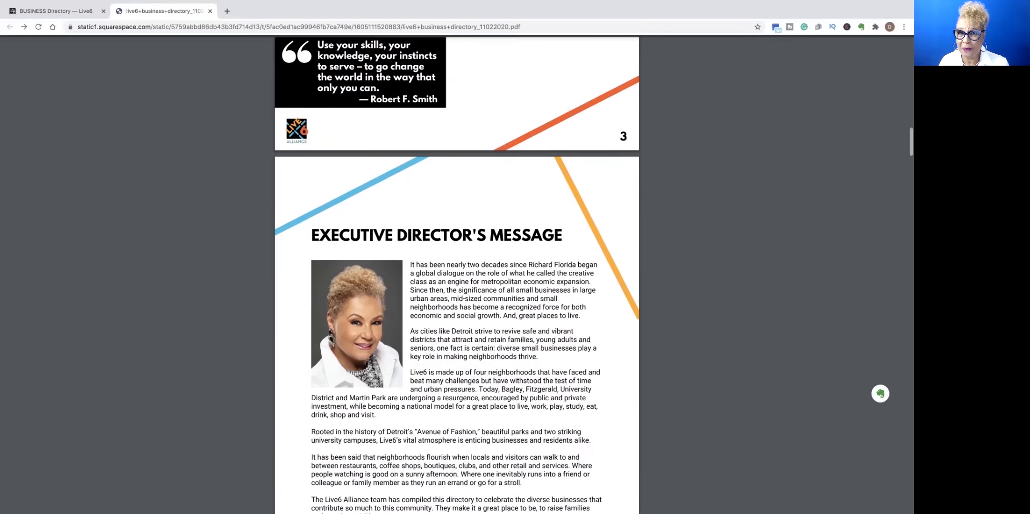
scroll(down, 3)
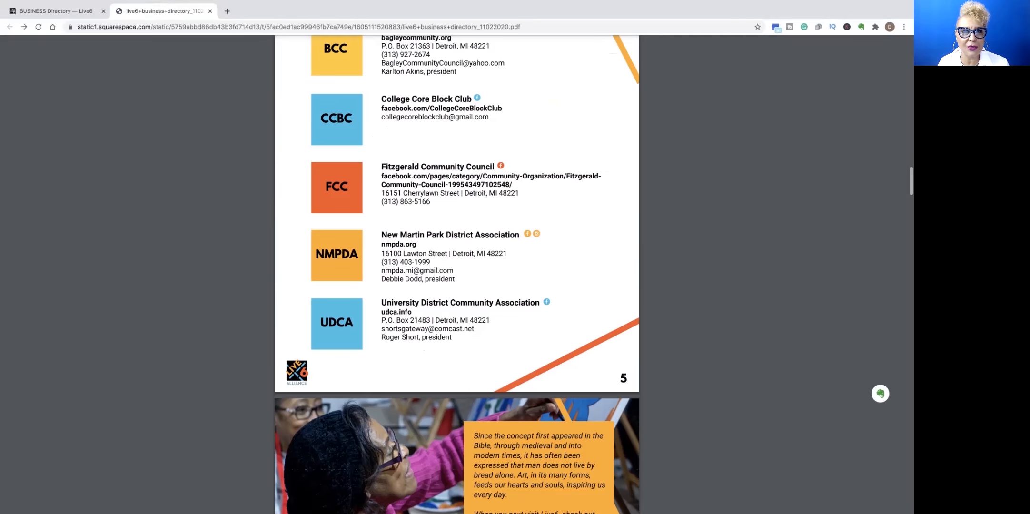
scroll(down, 3)
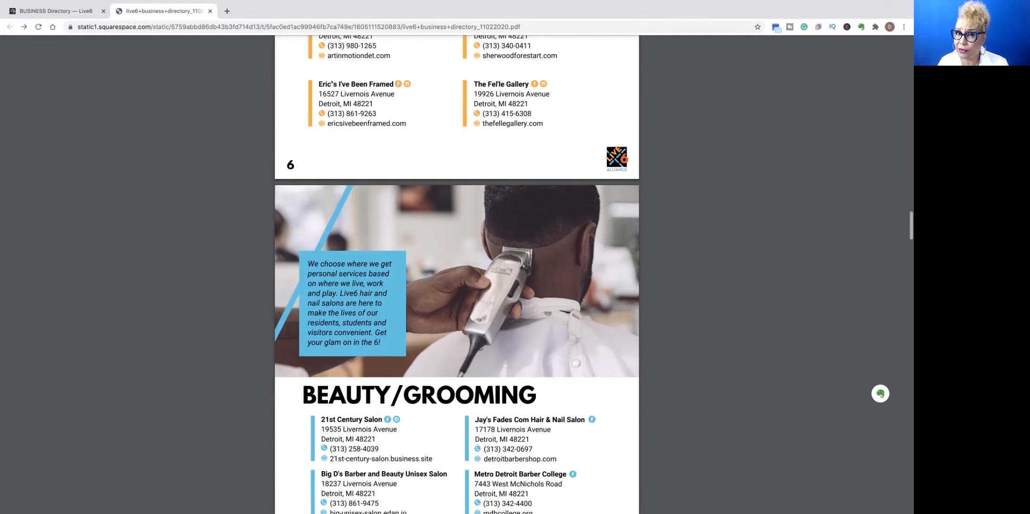
scroll(down, 3)
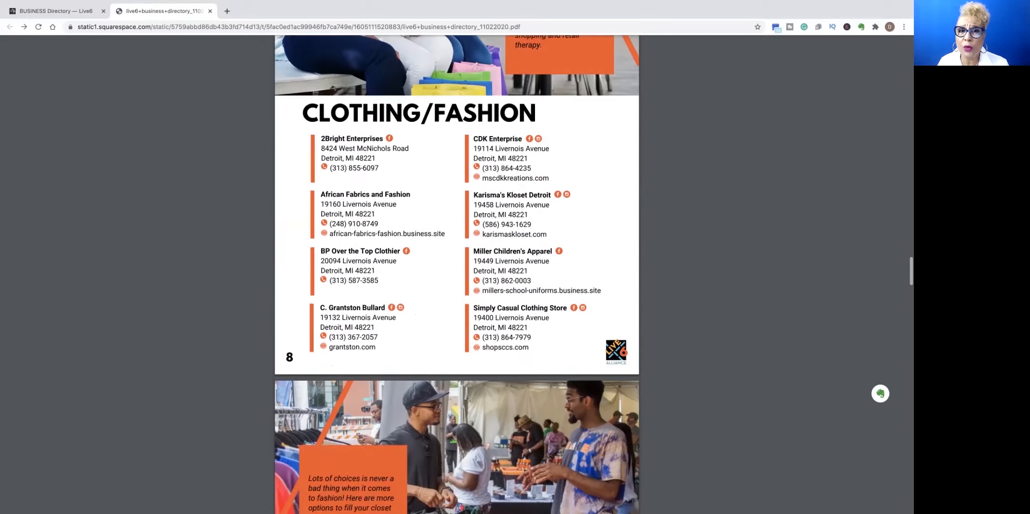
scroll(down, 3)
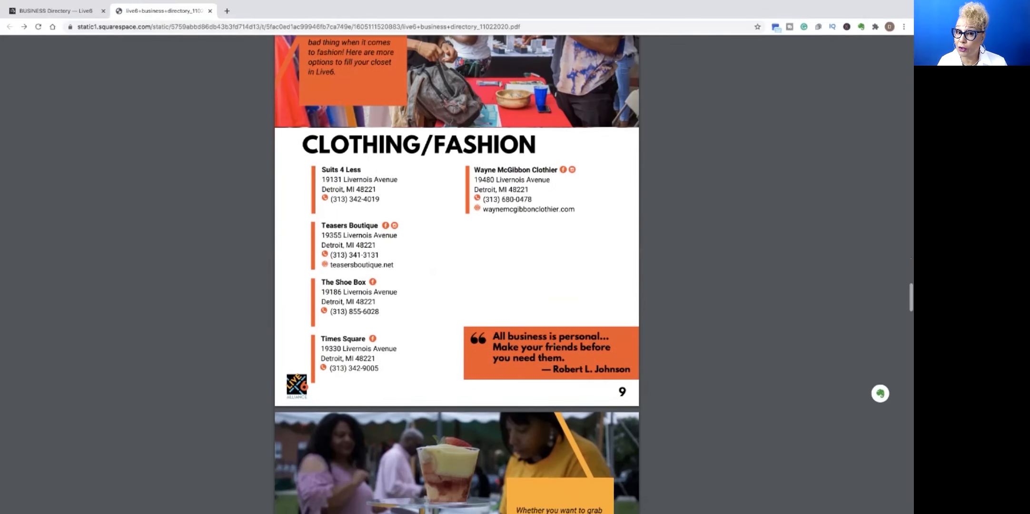
scroll(down, 3)
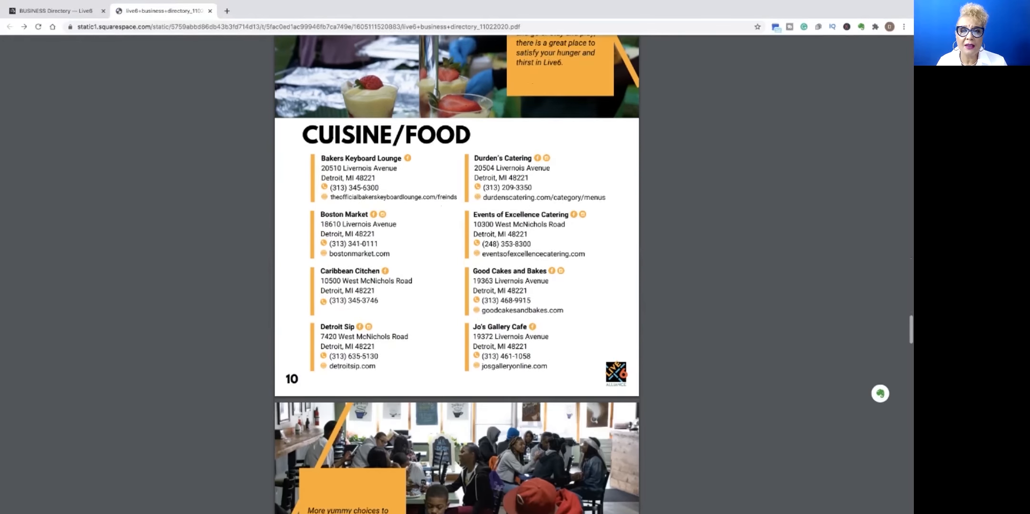
scroll(down, 3)
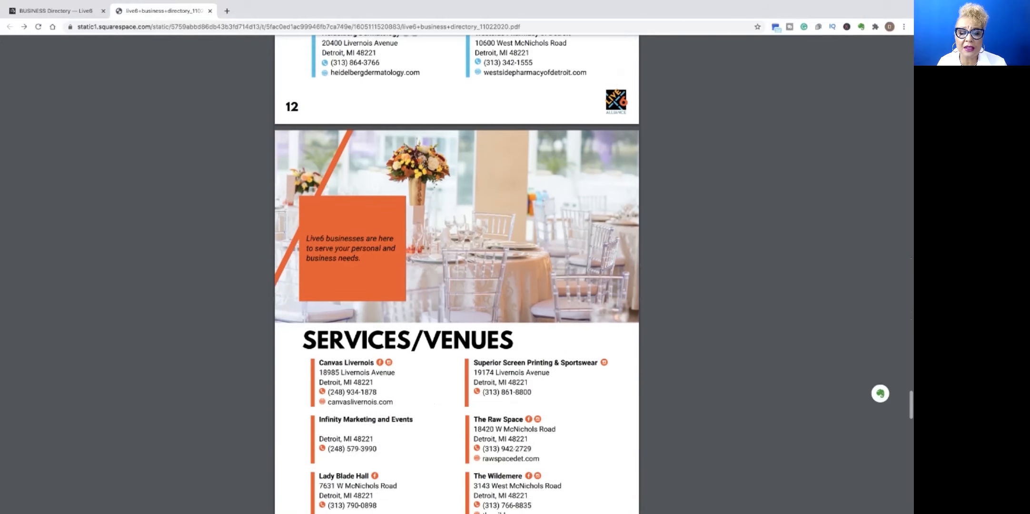
scroll(down, 3)
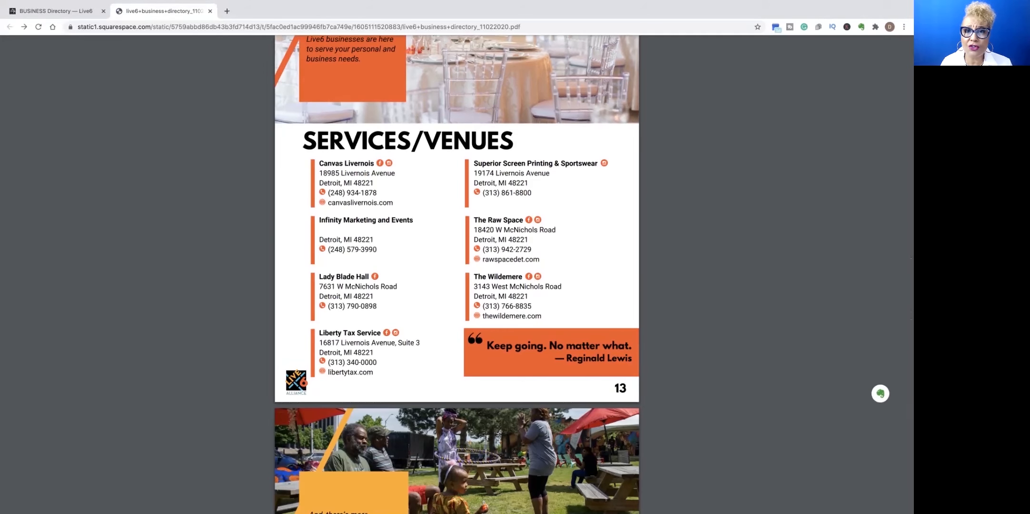
- Scroll past the Other Businesses and Coming Soon pages
scroll(down, 3)
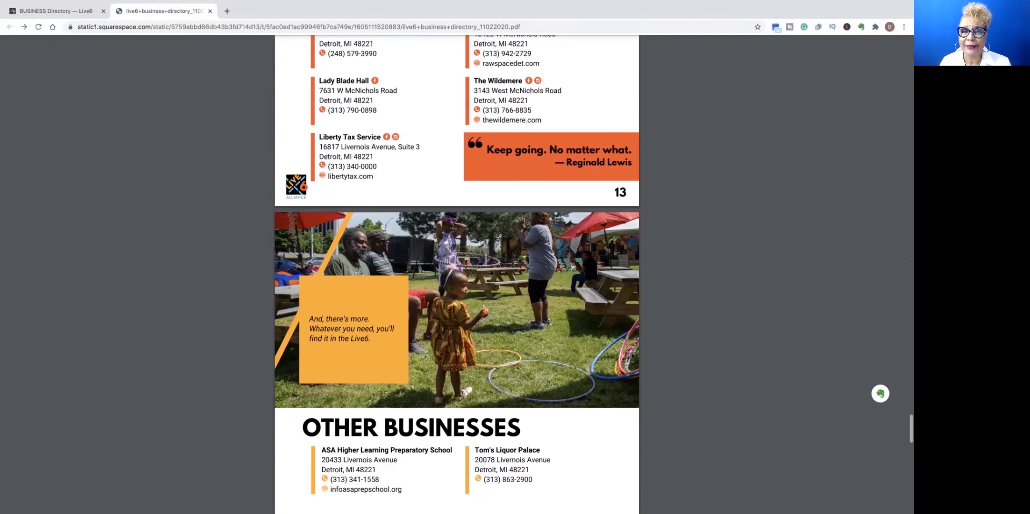
scroll(down, 3)
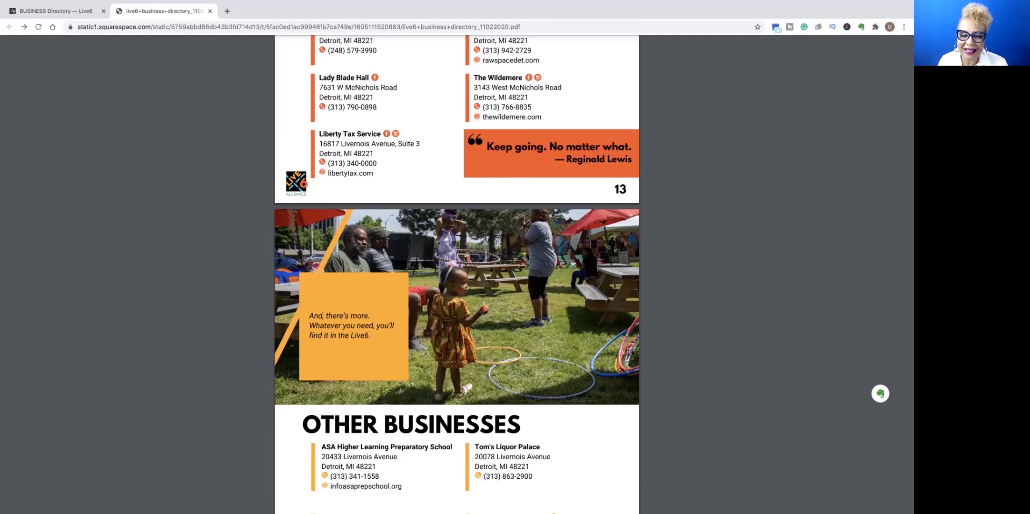
scroll(down, 3)
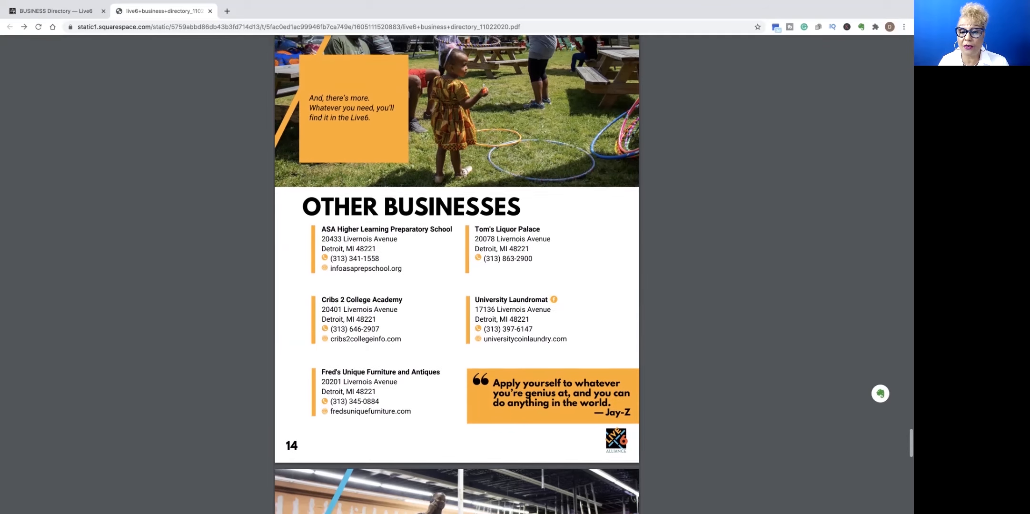
scroll(down, 3)
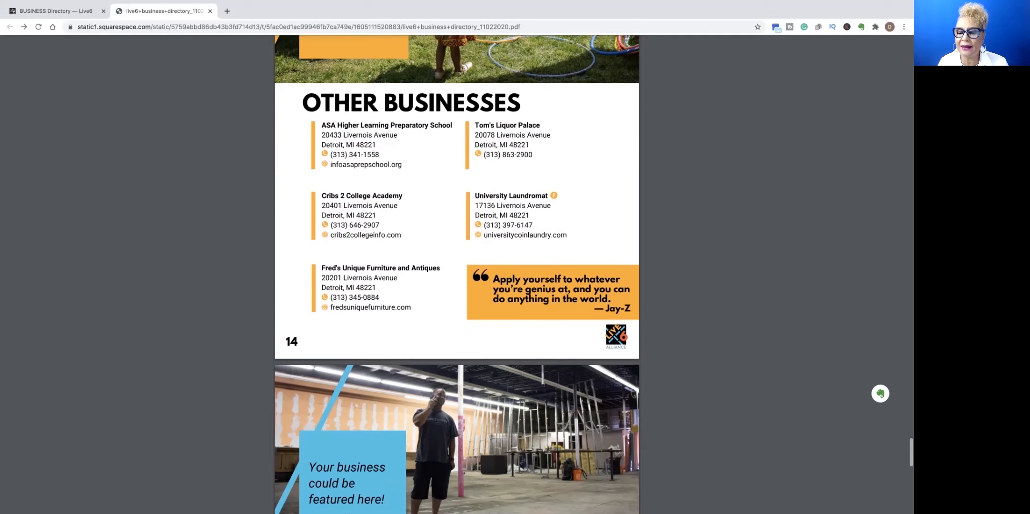
scroll(down, 3)
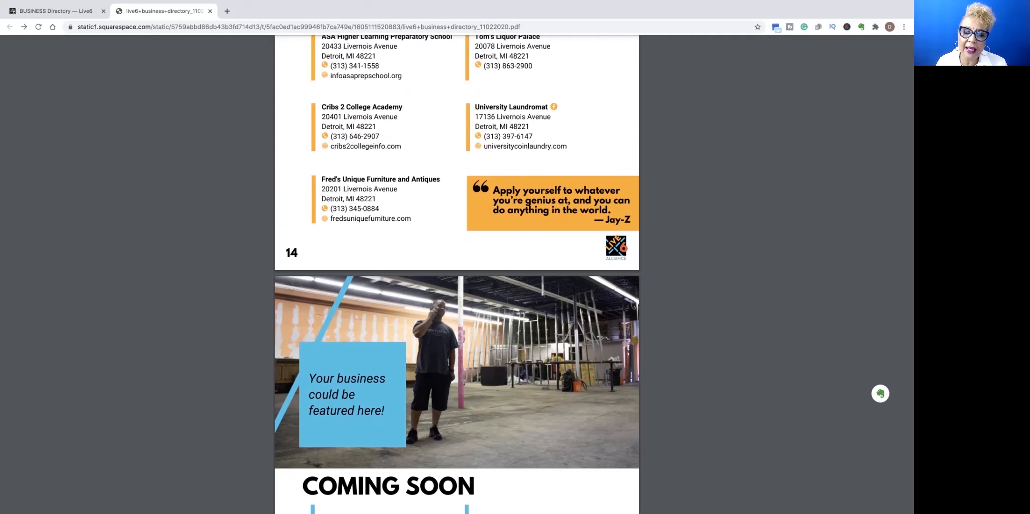
- Reach the final 'Live Big. Live Proud. Live6.' back page with mission and contact details
scroll(down, 3)
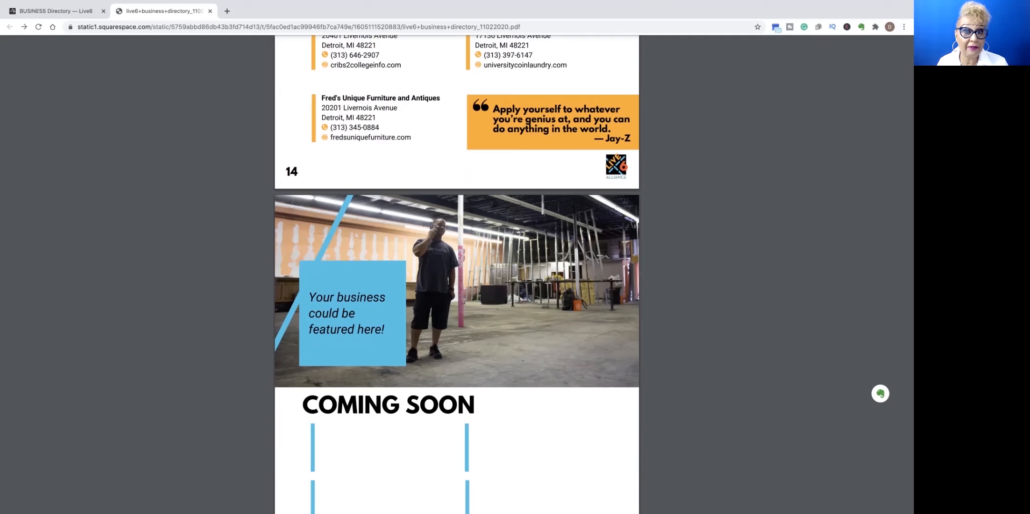
scroll(down, 3)
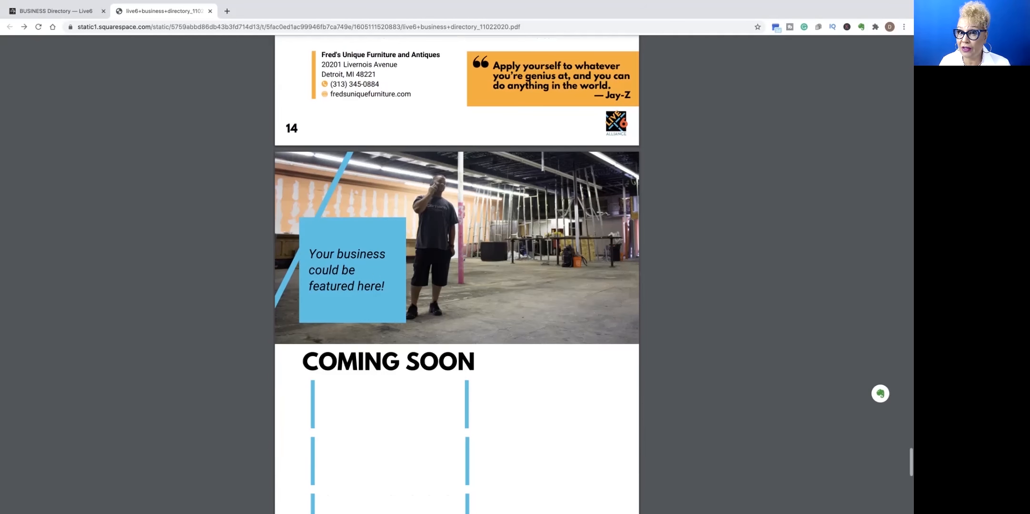
scroll(down, 3)
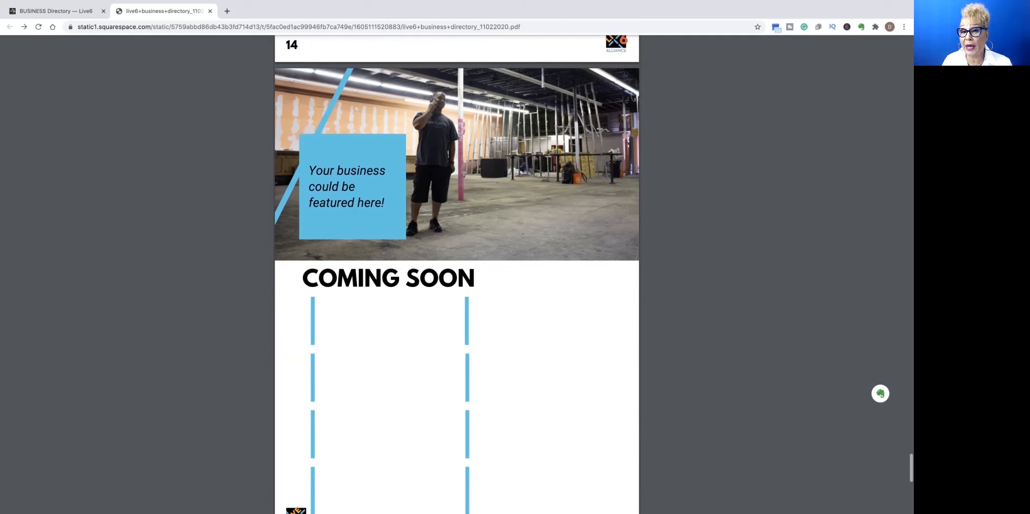
scroll(down, 3)
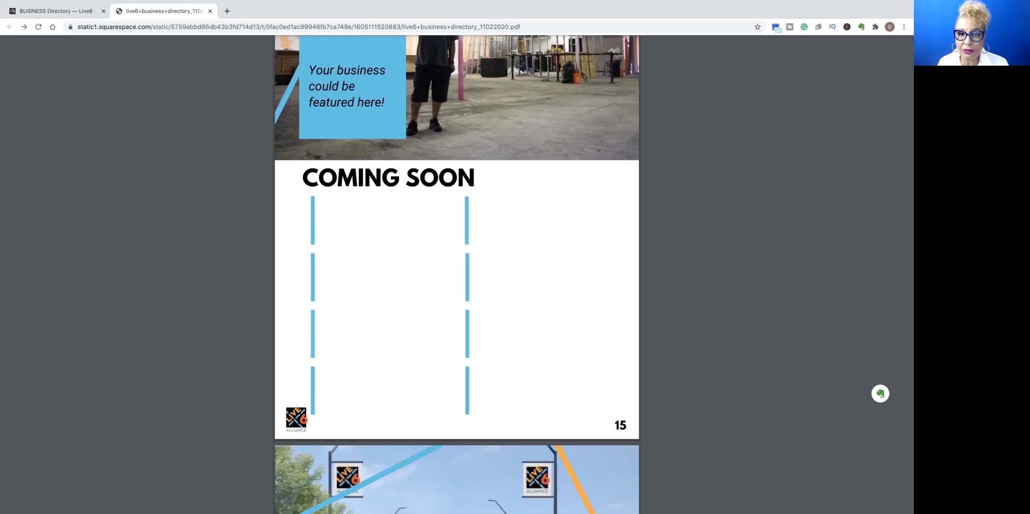
scroll(down, 3)
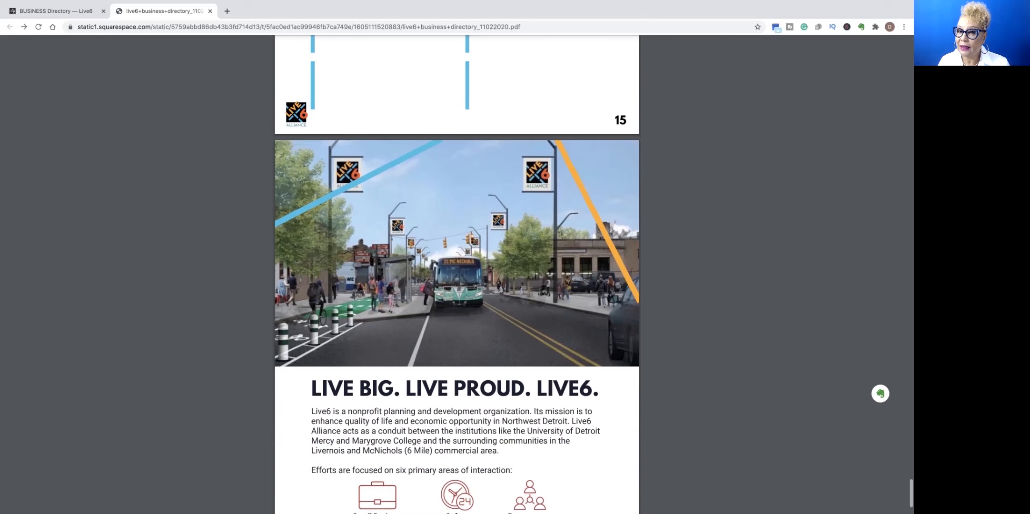
scroll(down, 3)
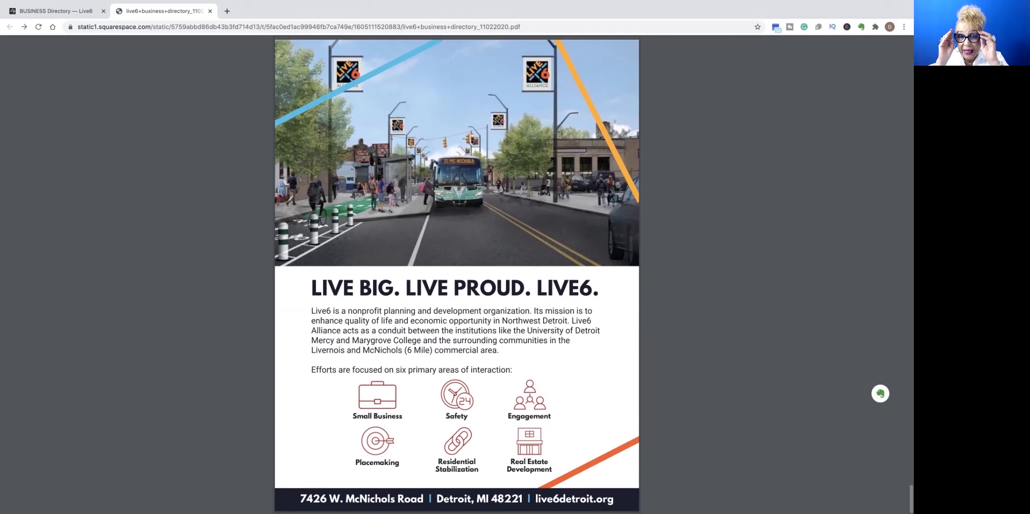